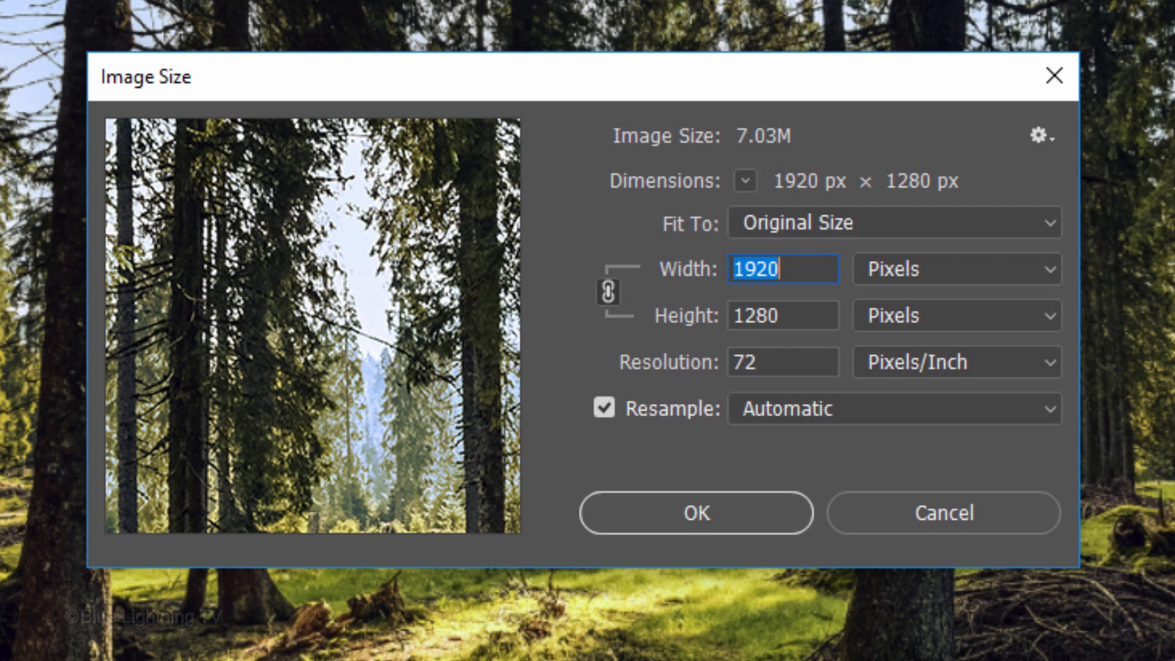
# Dismiss the Image Size check and duplicate the Background as Layer 1 with Ctrl+J.
pyautogui.click(695, 513)
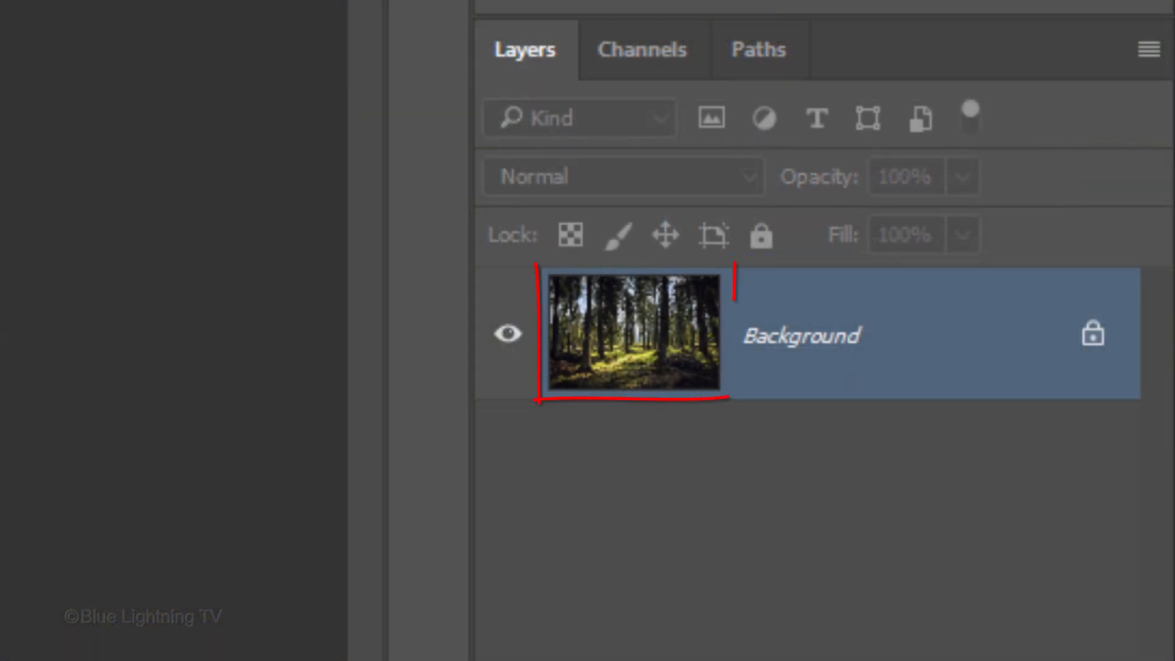
pyautogui.press('ctrl+j')
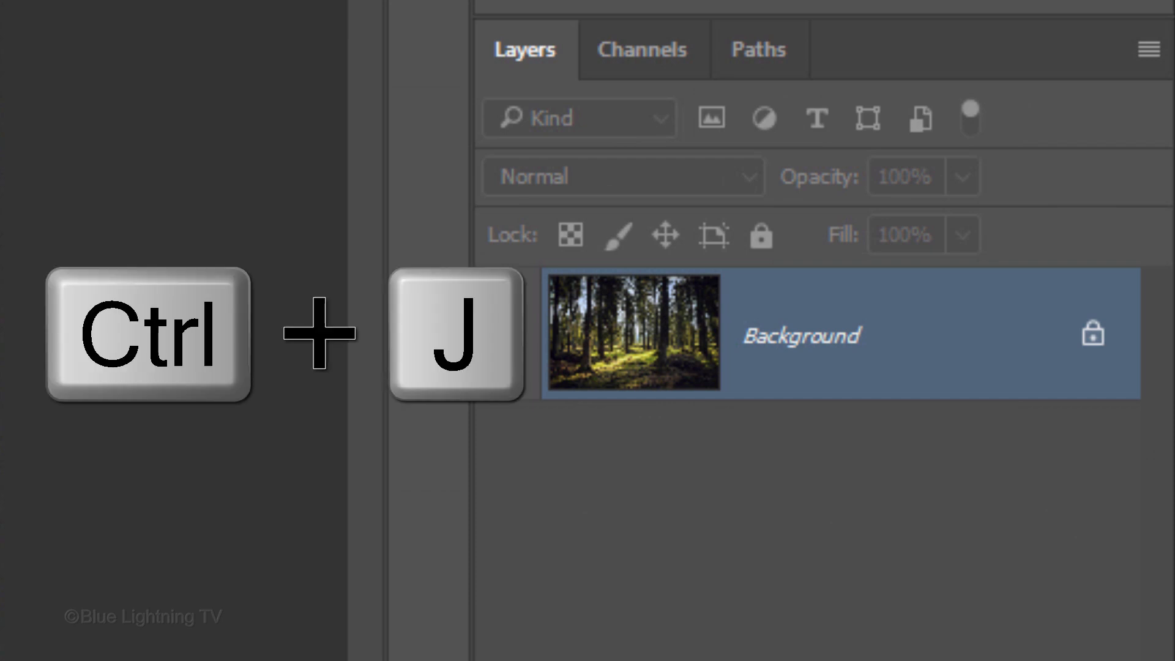
pyautogui.press('ctrl+j')
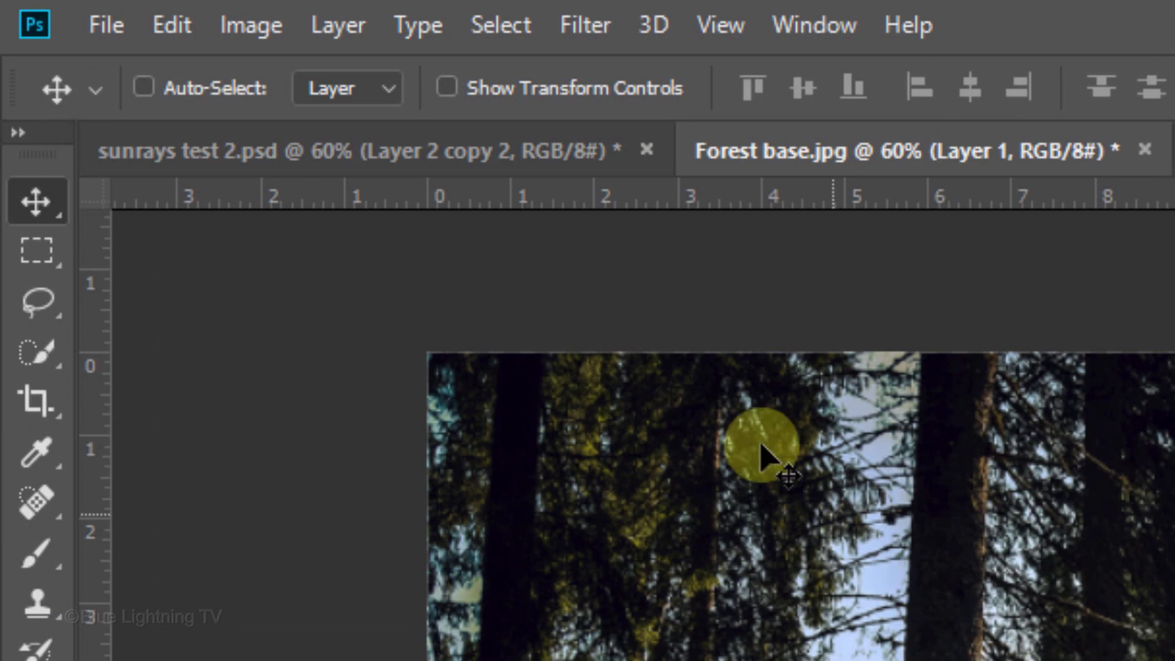
# Start a Color Range selection using Sampled Colors and sample the bright sky between the trees.
pyautogui.click(501, 24)
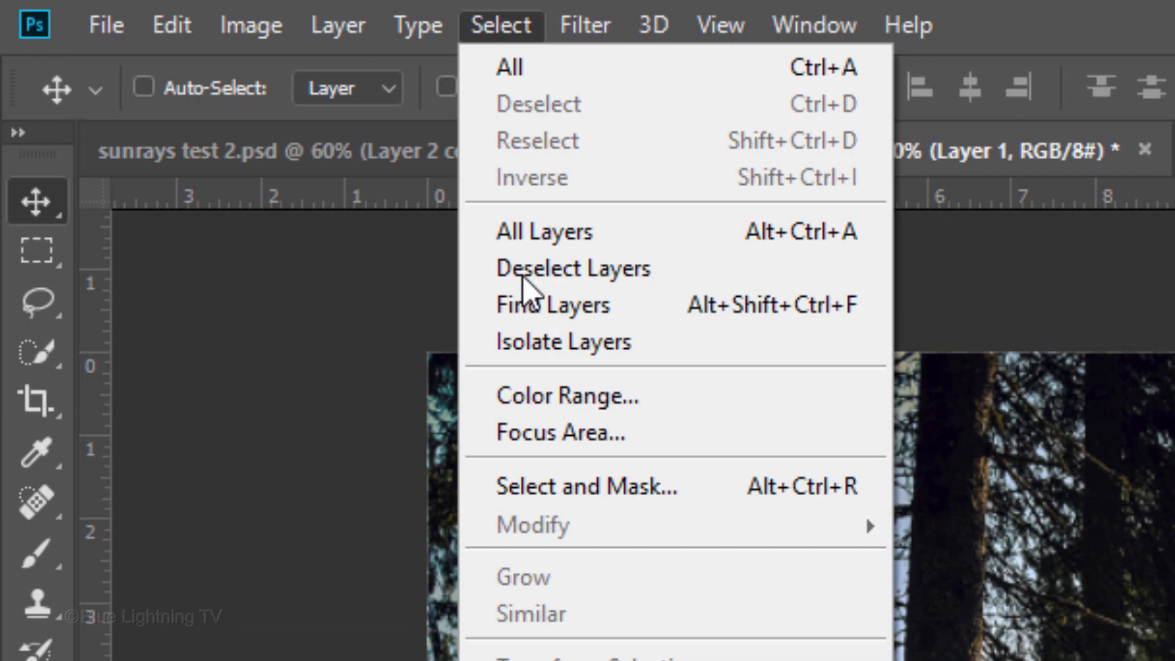
pyautogui.click(567, 395)
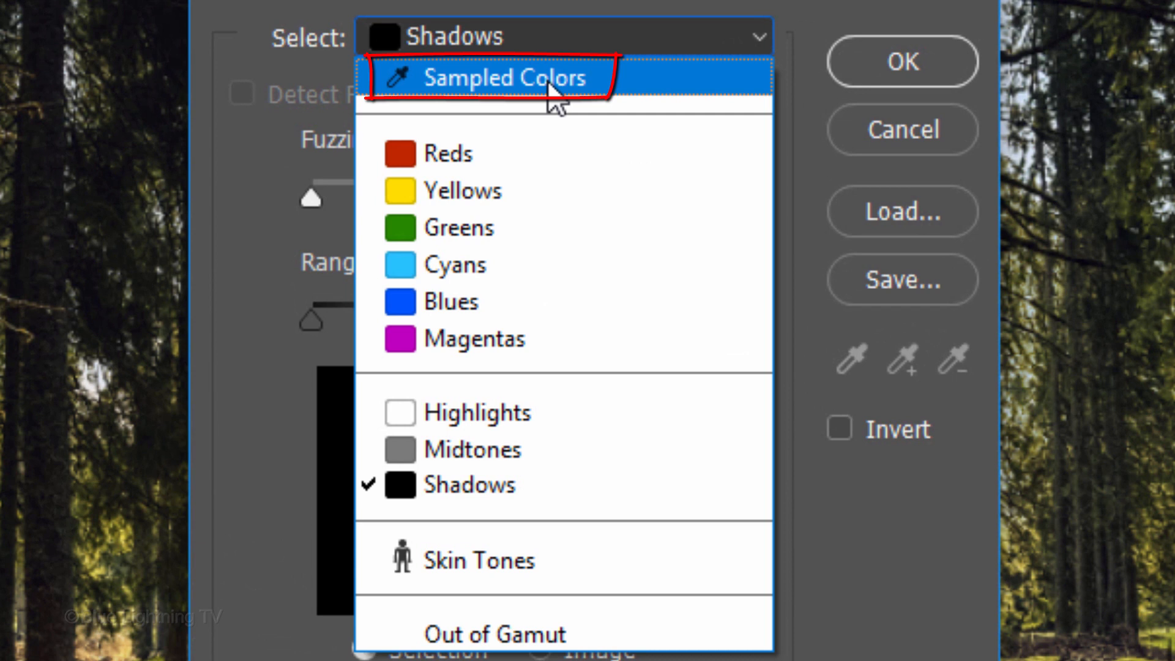
pyautogui.click(507, 76)
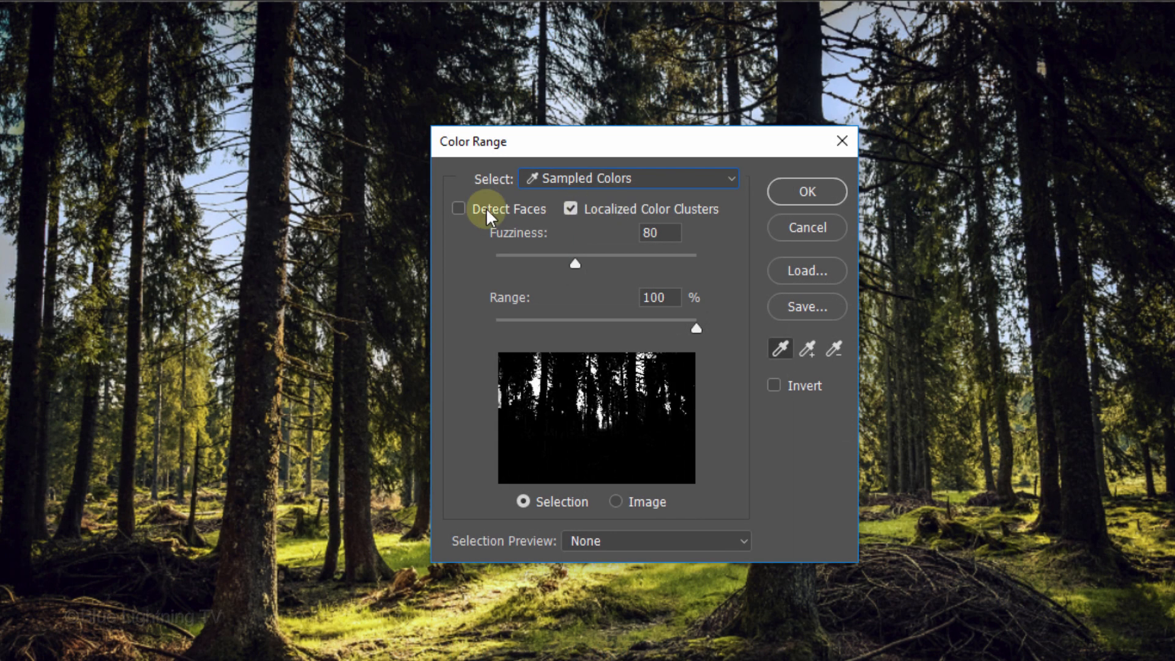
pyautogui.click(218, 173)
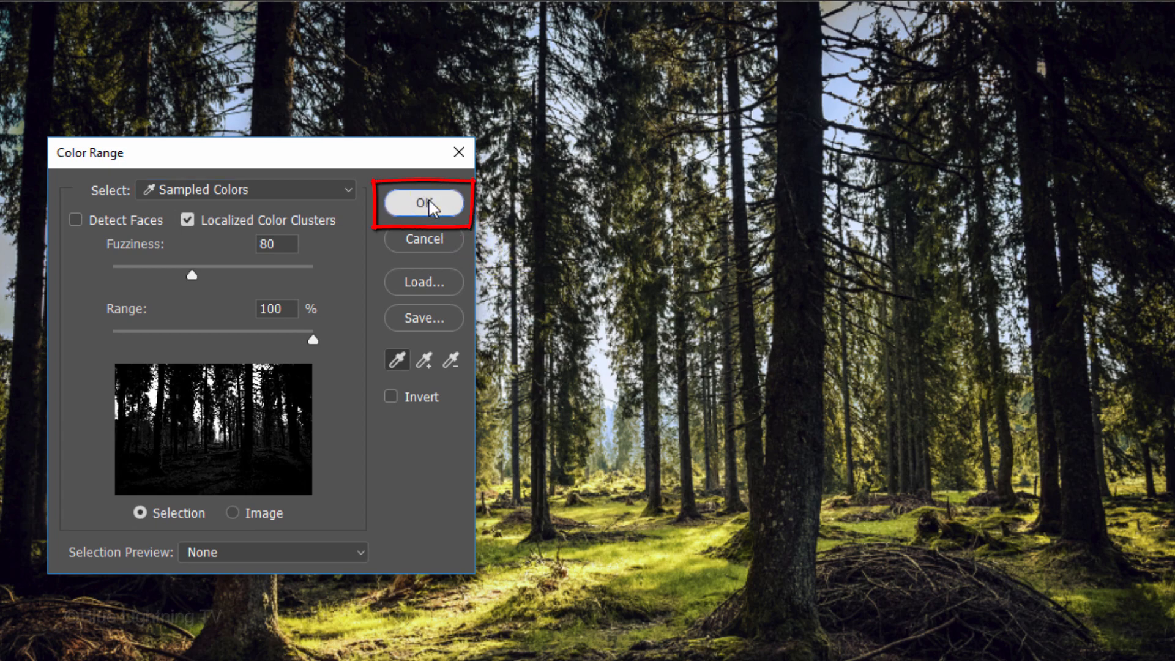
# Confirm the Color Range dialog to get an active selection of the bright sky areas.
pyautogui.click(422, 202)
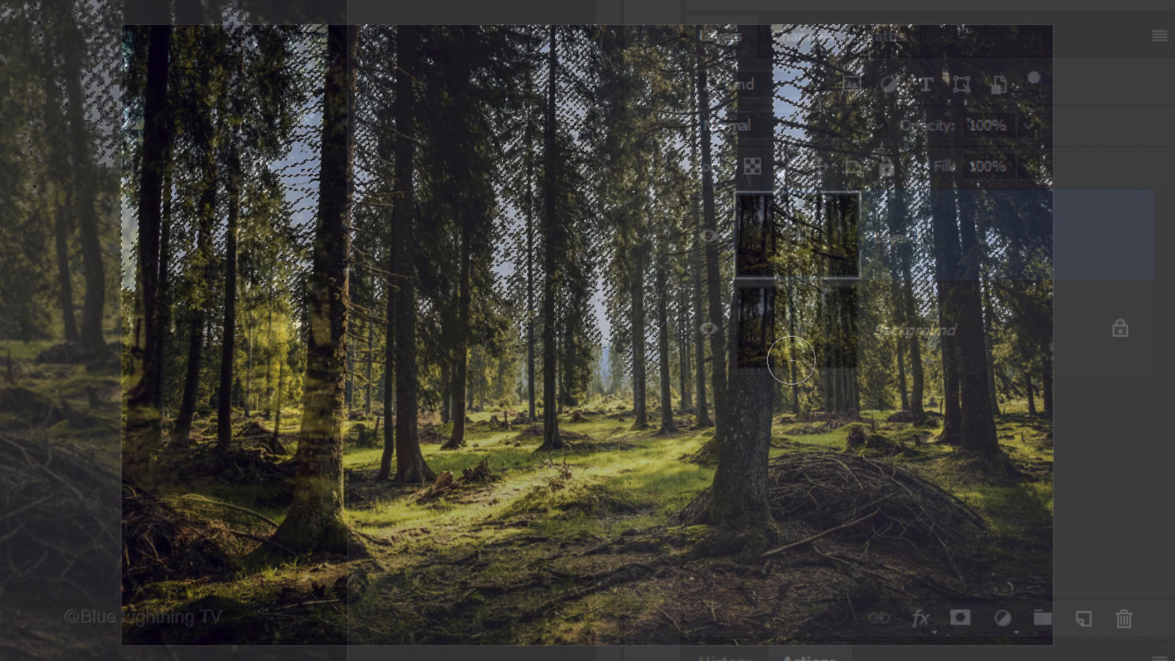
# Add a new empty Layer 2 and fill the sky selection on it with white.
pyautogui.click(1084, 619)
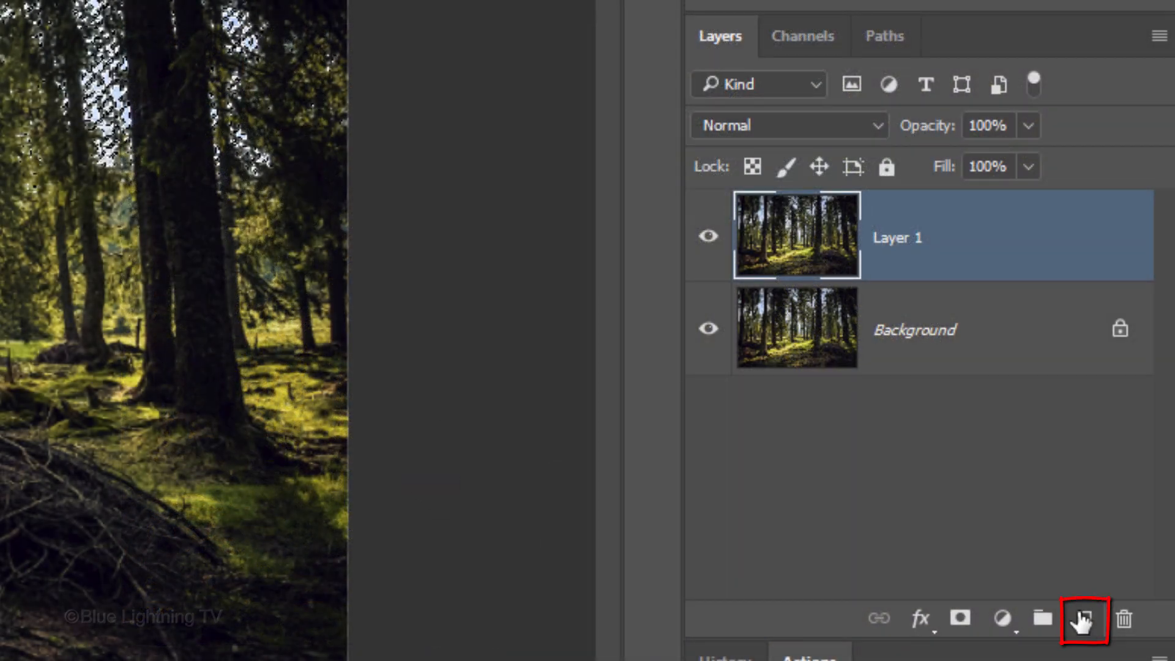
pyautogui.click(1083, 618)
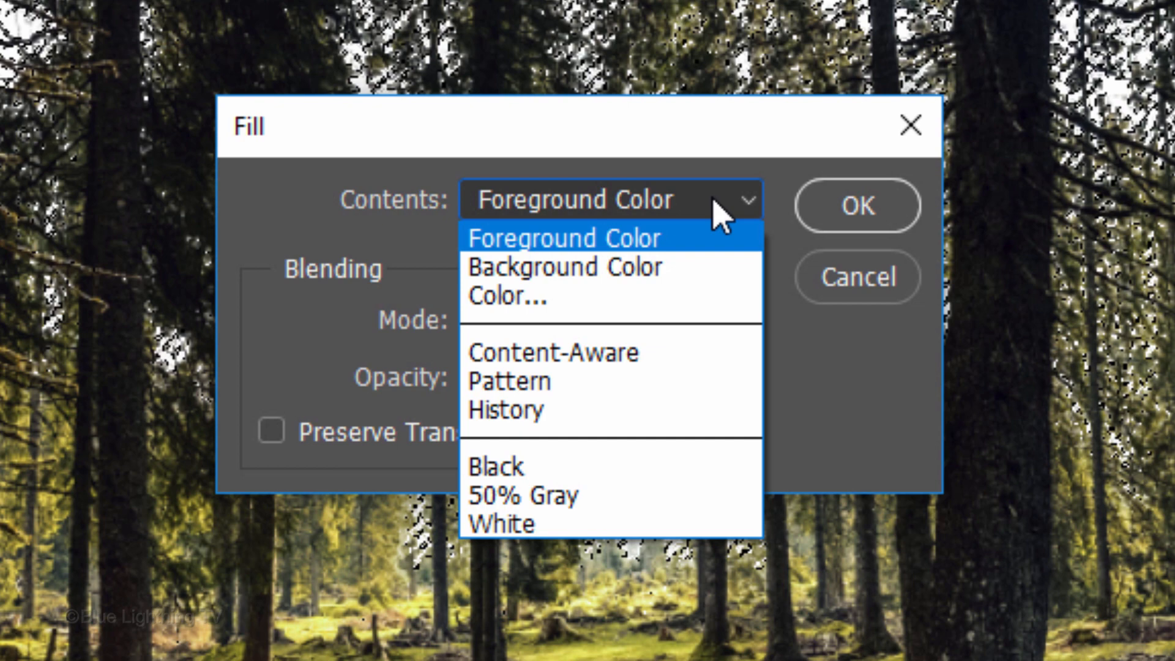
pyautogui.click(500, 524)
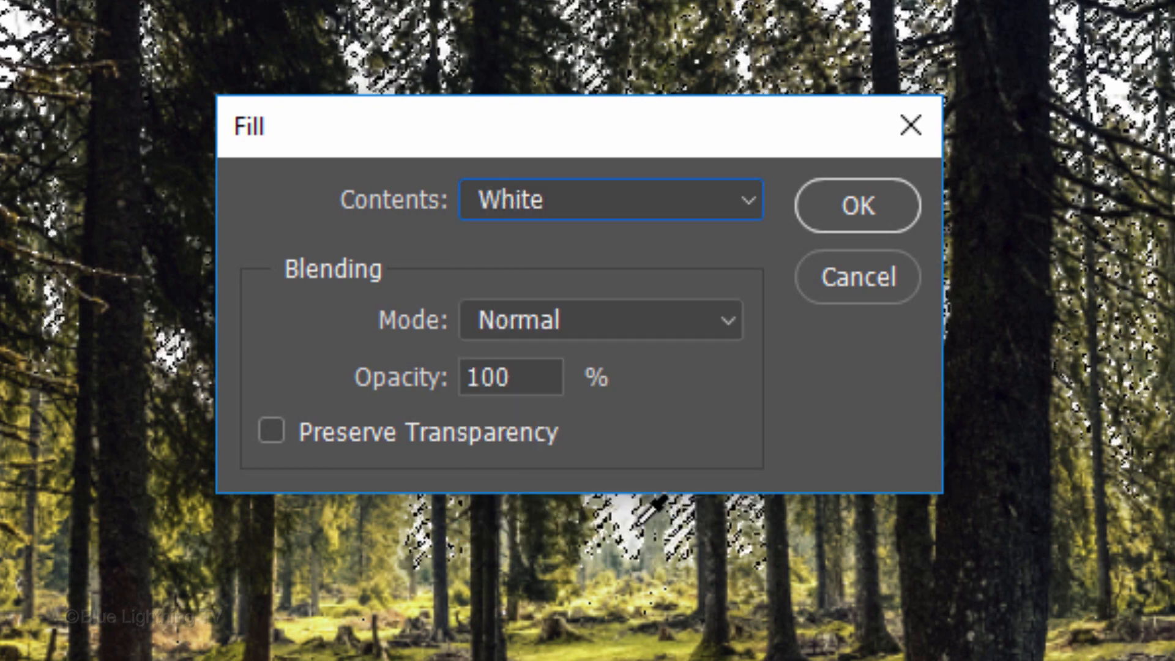
pyautogui.click(857, 204)
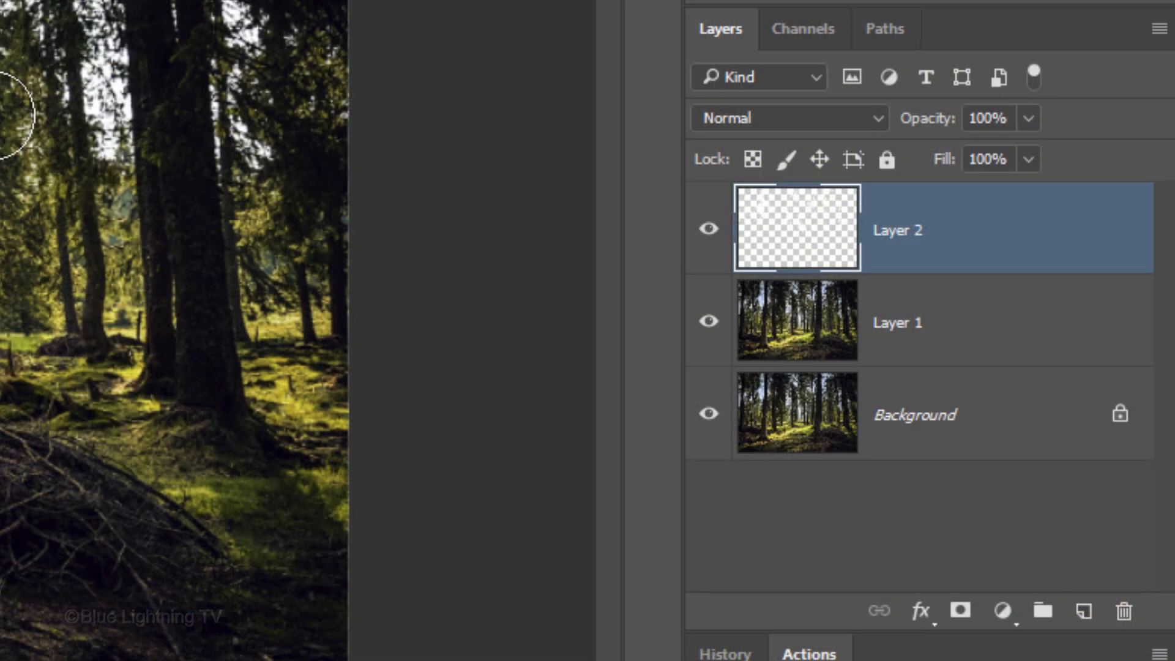
# Delete the duplicate photo layer Layer 1, leaving the white layer above the Background.
pyautogui.click(797, 229)
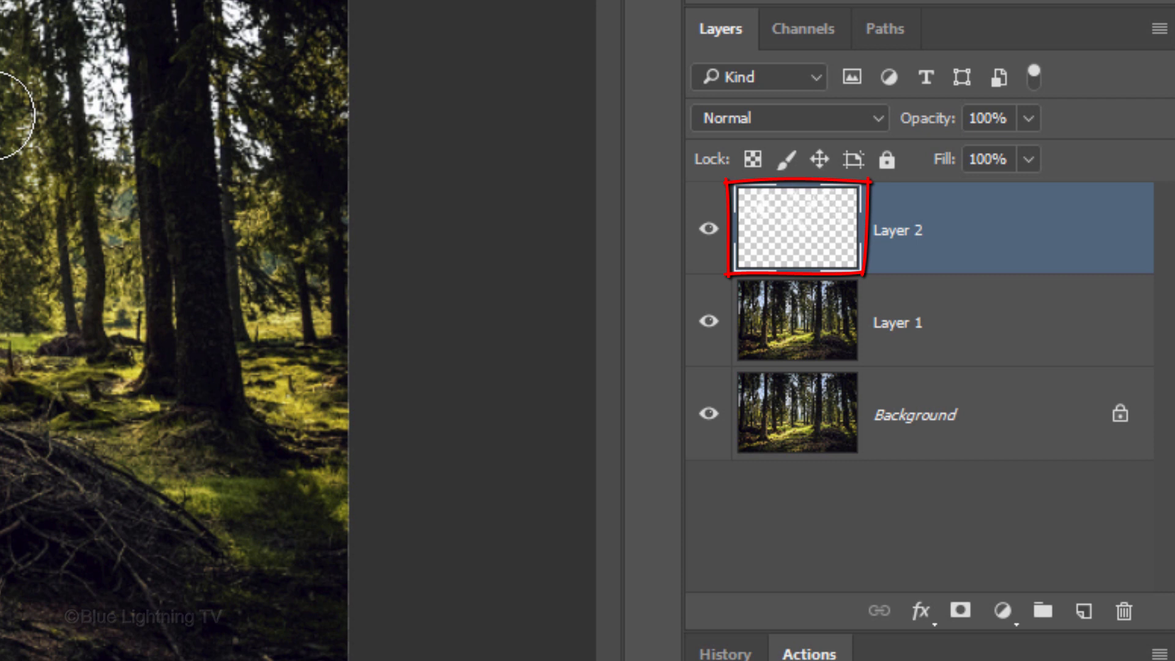
pyautogui.click(797, 322)
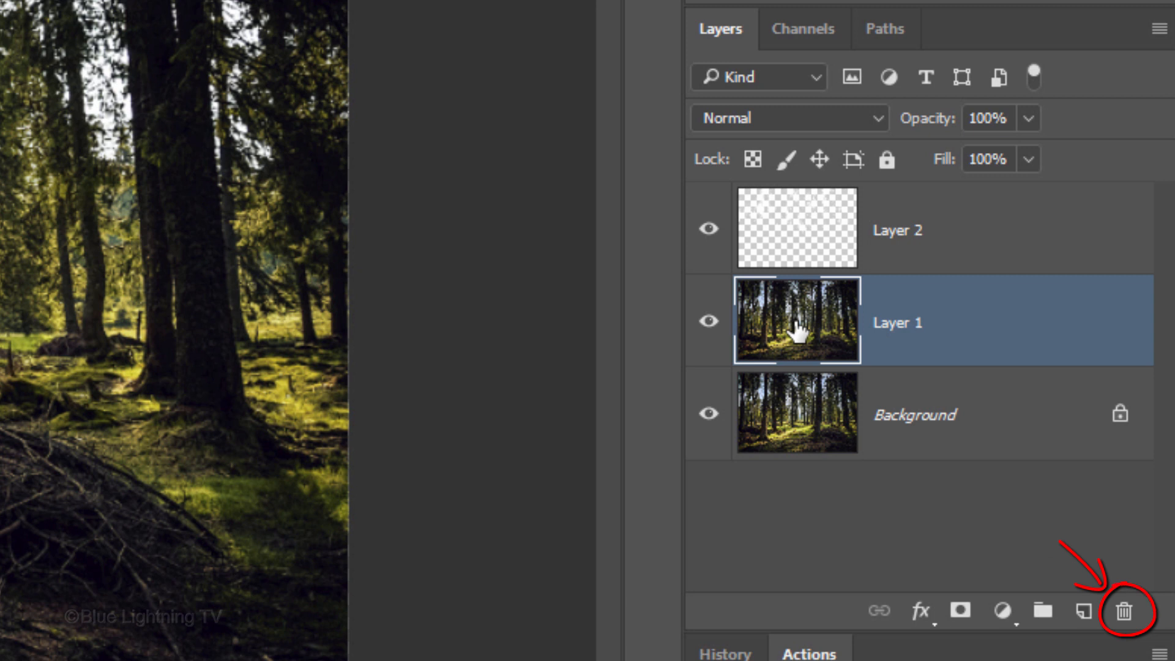
pyautogui.click(1124, 611)
pyautogui.write('Rays')
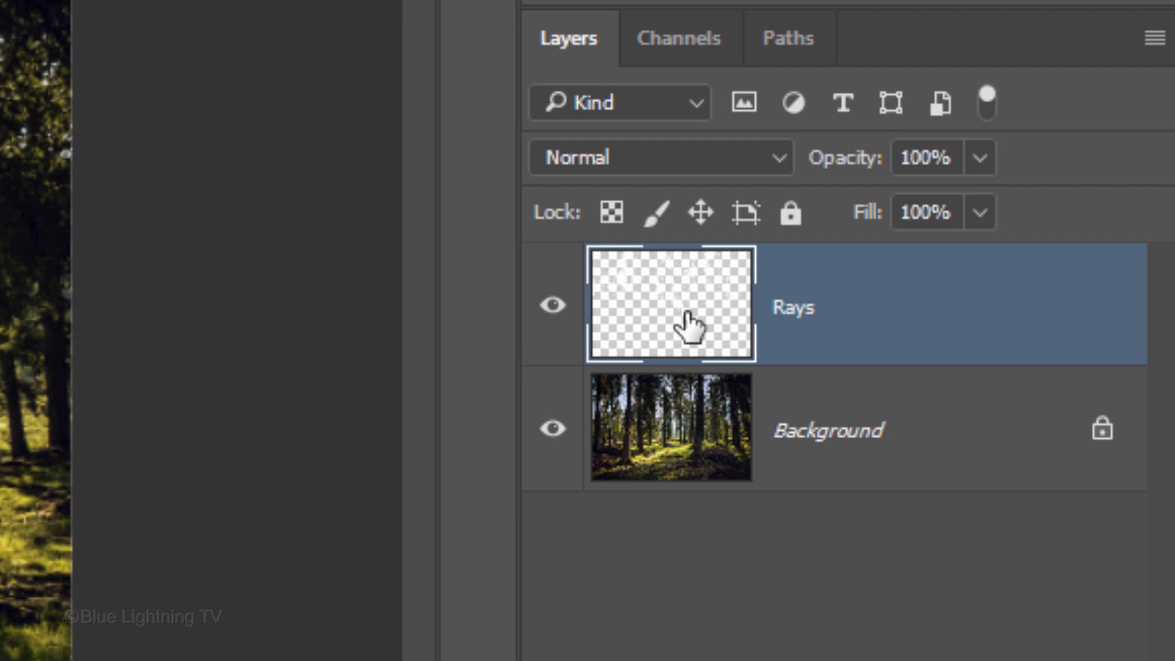
pyautogui.moveTo(1122, 98)
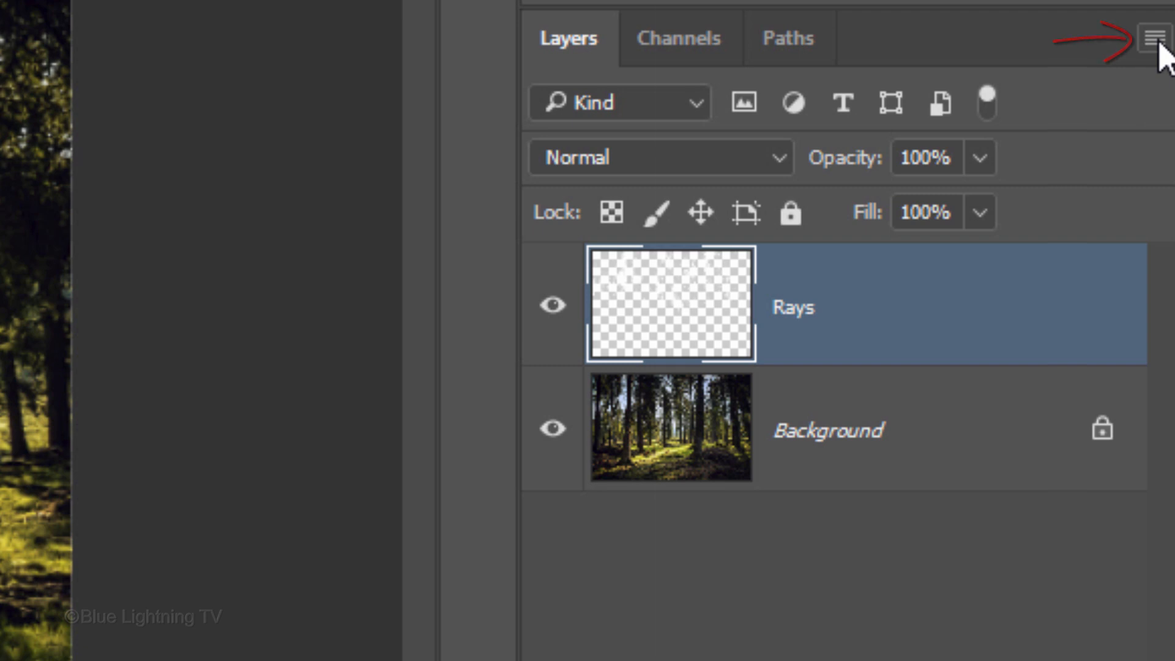
# Convert the Rays layer into a smart object from the Layers panel menu.
pyautogui.click(1158, 38)
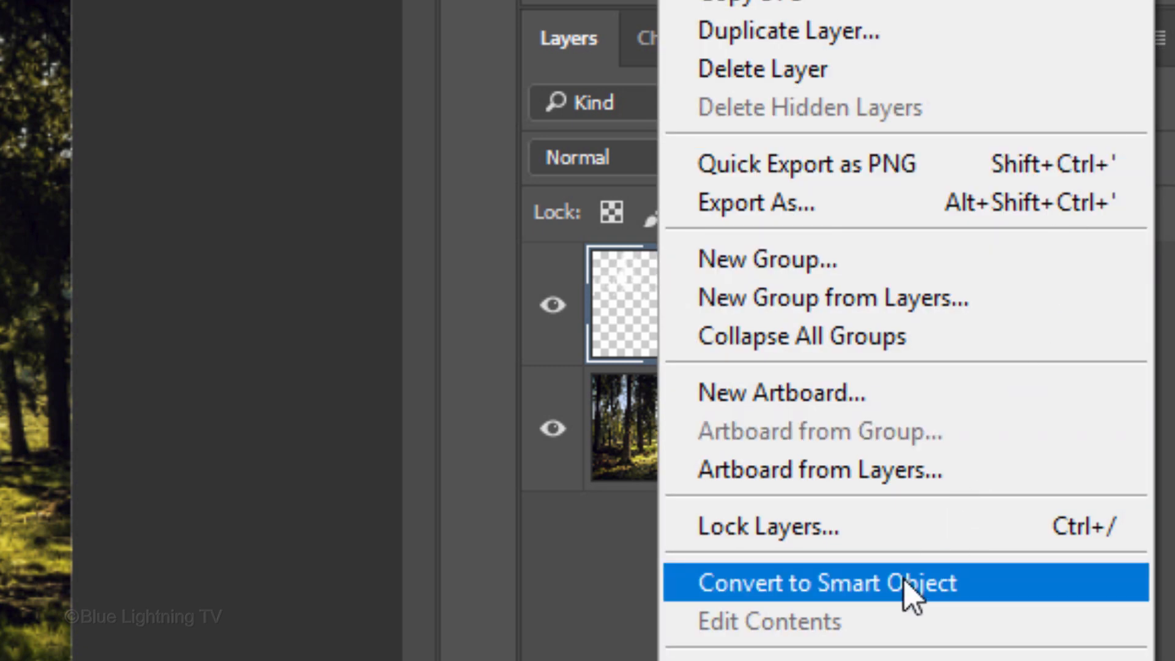
pyautogui.click(824, 582)
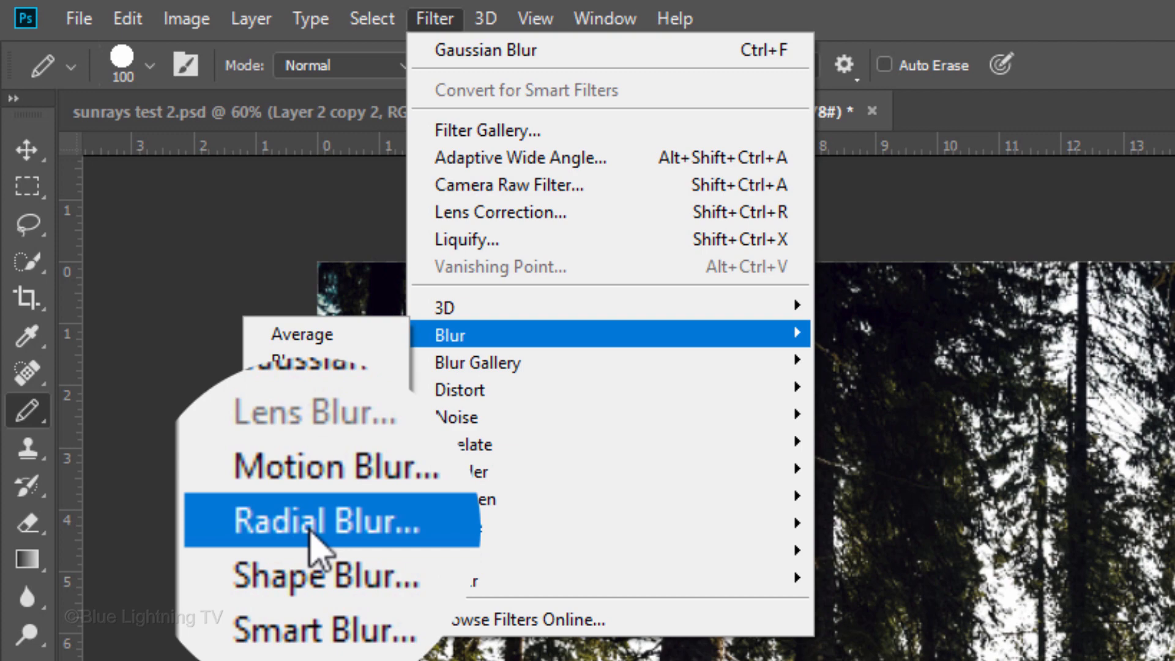
# Apply a Radial Blur at amount 100, Zoom, Best quality, centred at the top middle of the Rays layer.
pyautogui.click(320, 521)
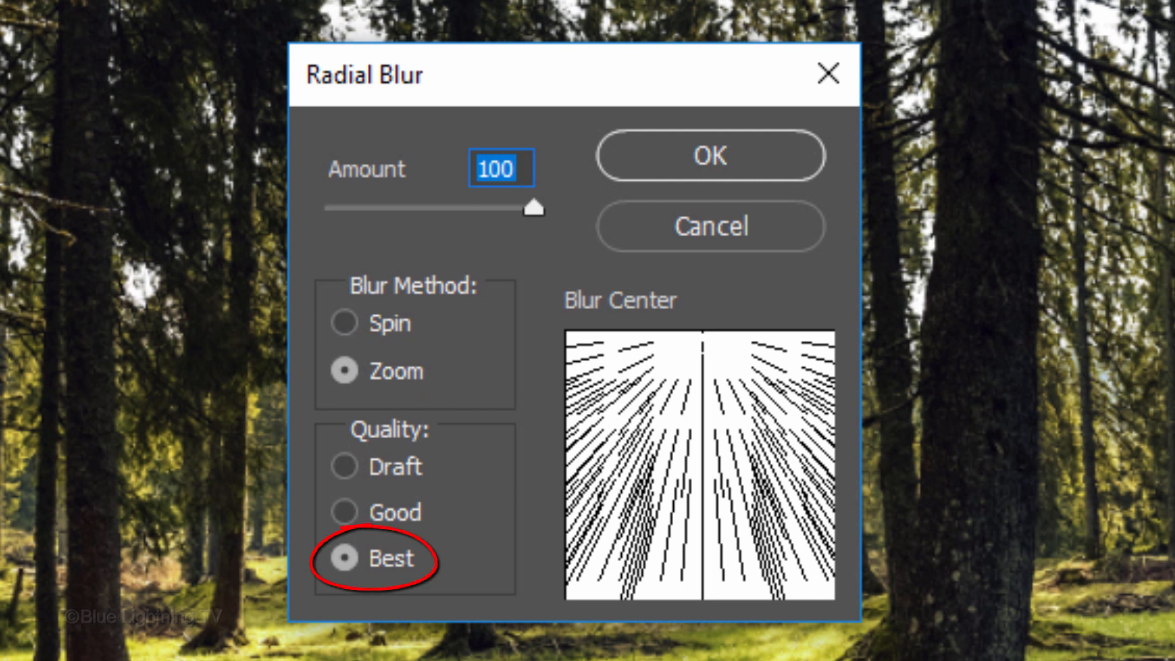
pyautogui.moveTo(412, 307)
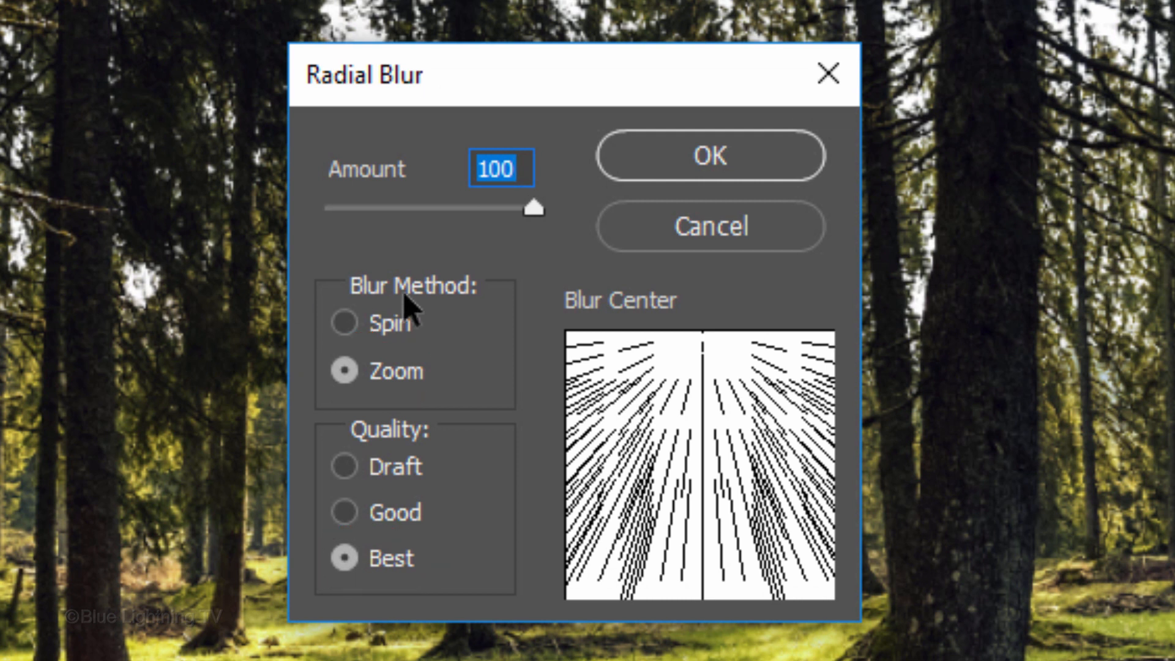
pyautogui.click(726, 494)
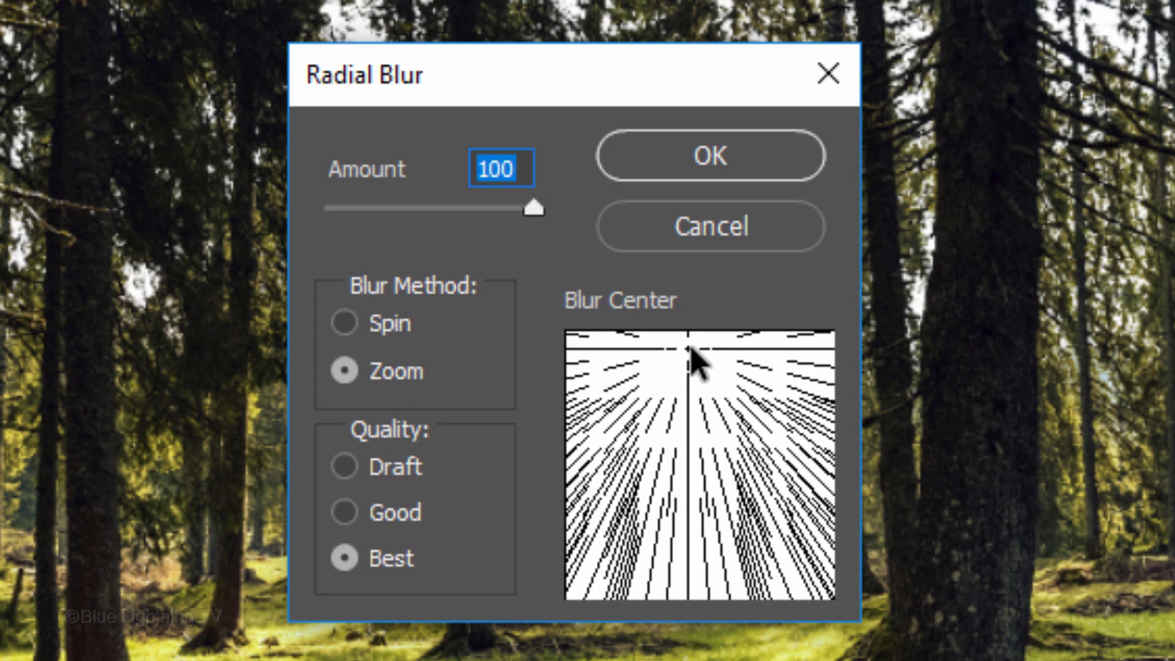
pyautogui.click(696, 353)
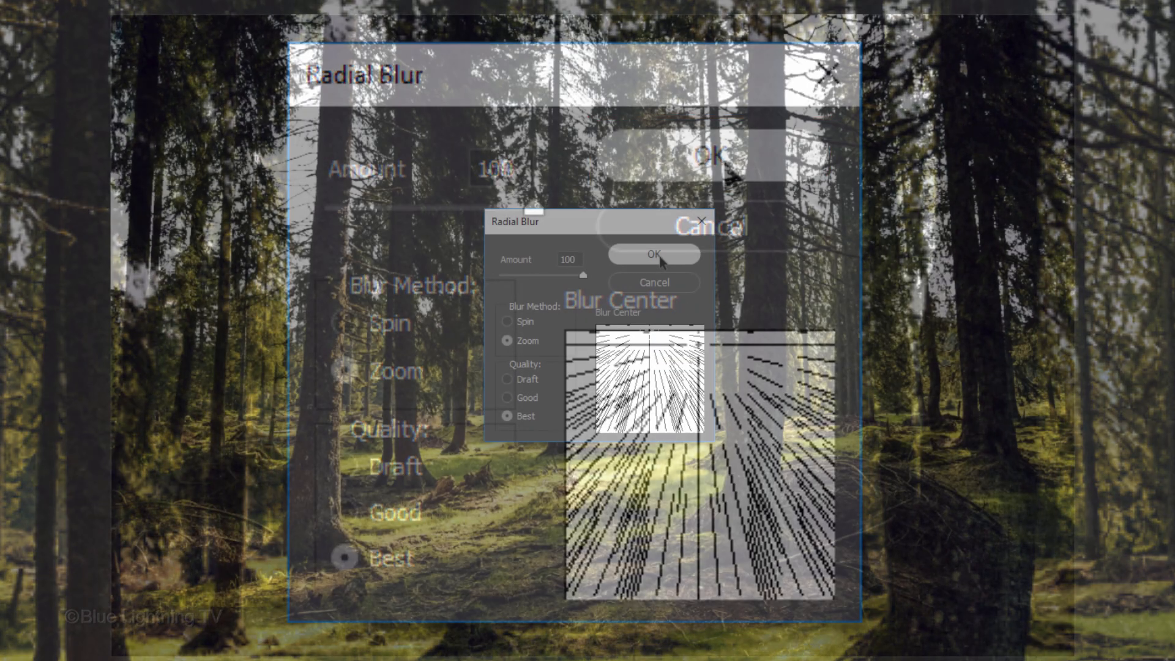
pyautogui.click(653, 255)
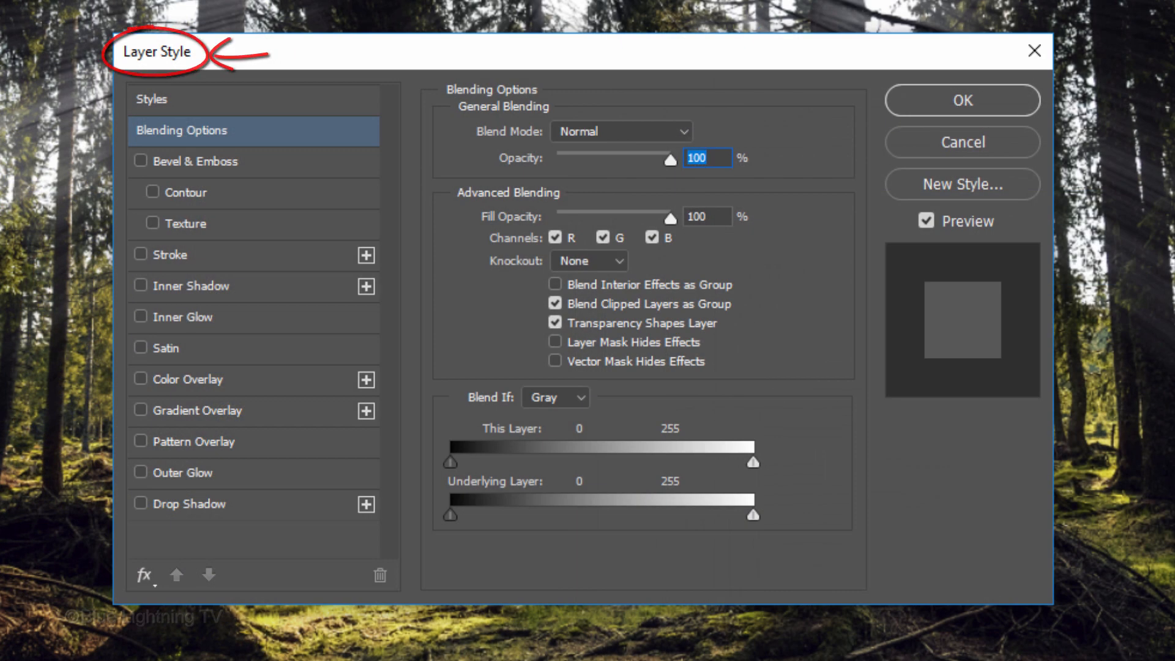
# Add a pale yellow f8ff8d Outer Glow layer style to the Rays layer and confirm it.
pyautogui.click(189, 473)
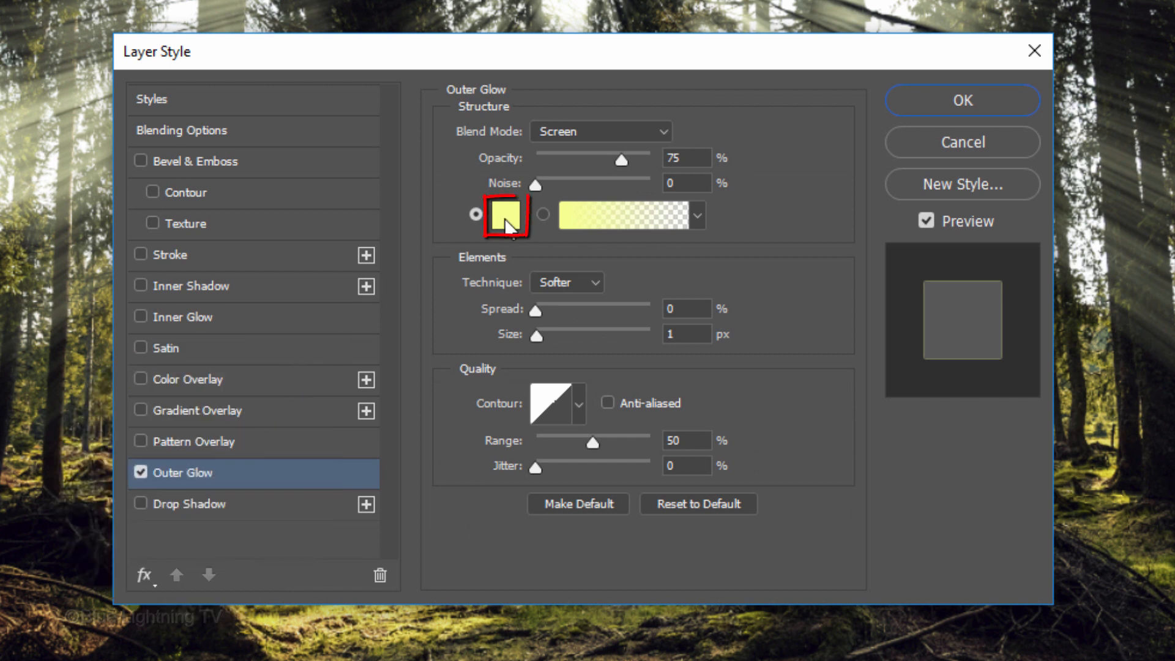
pyautogui.click(506, 216)
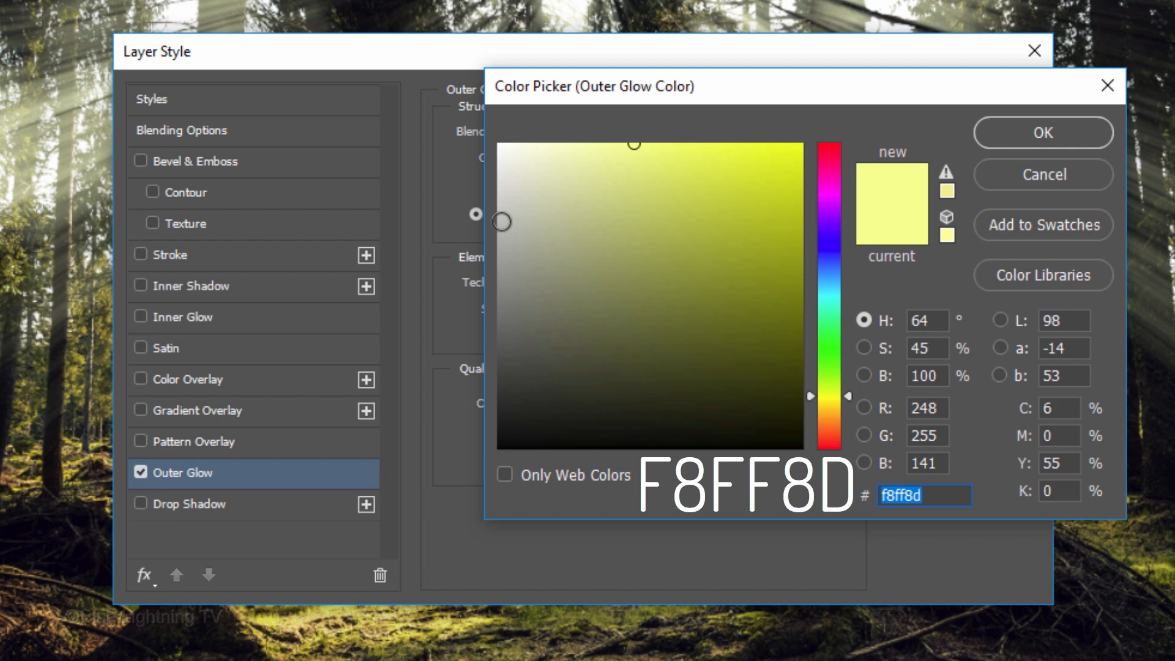
pyautogui.moveTo(1004, 146)
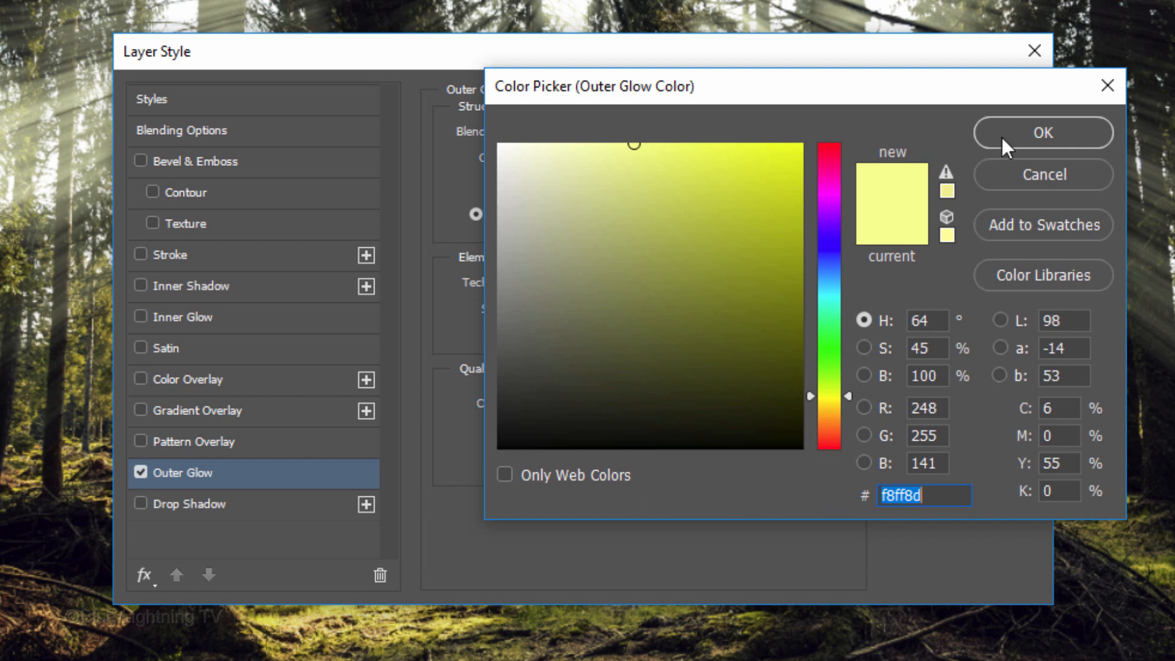
pyautogui.click(1041, 133)
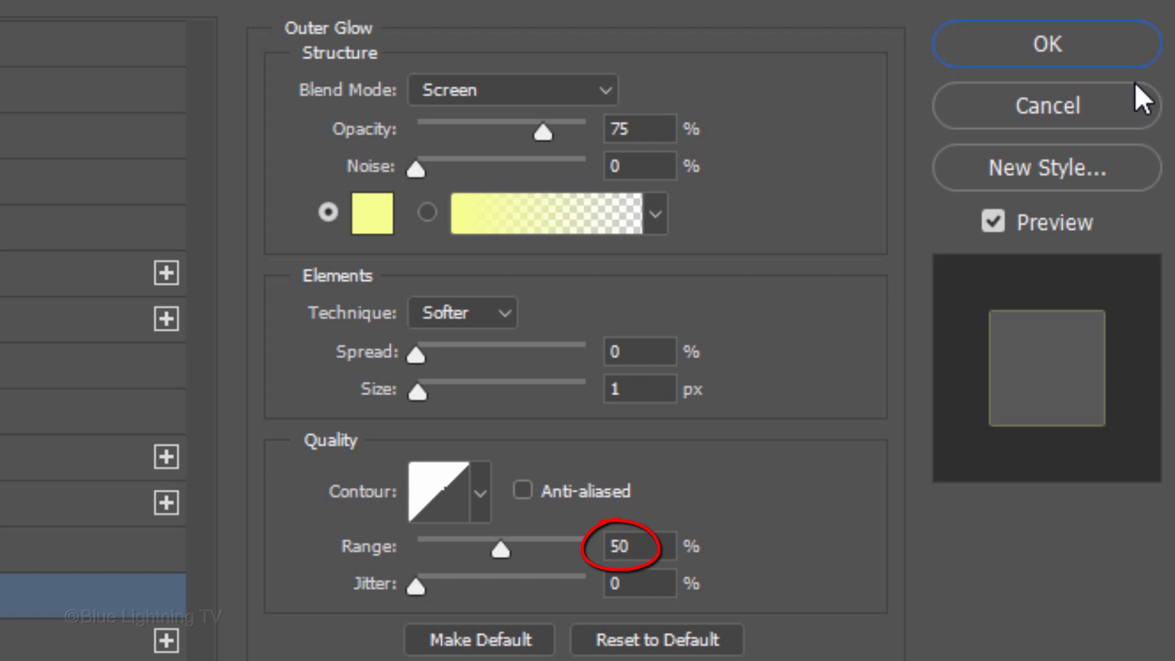
pyautogui.click(1046, 44)
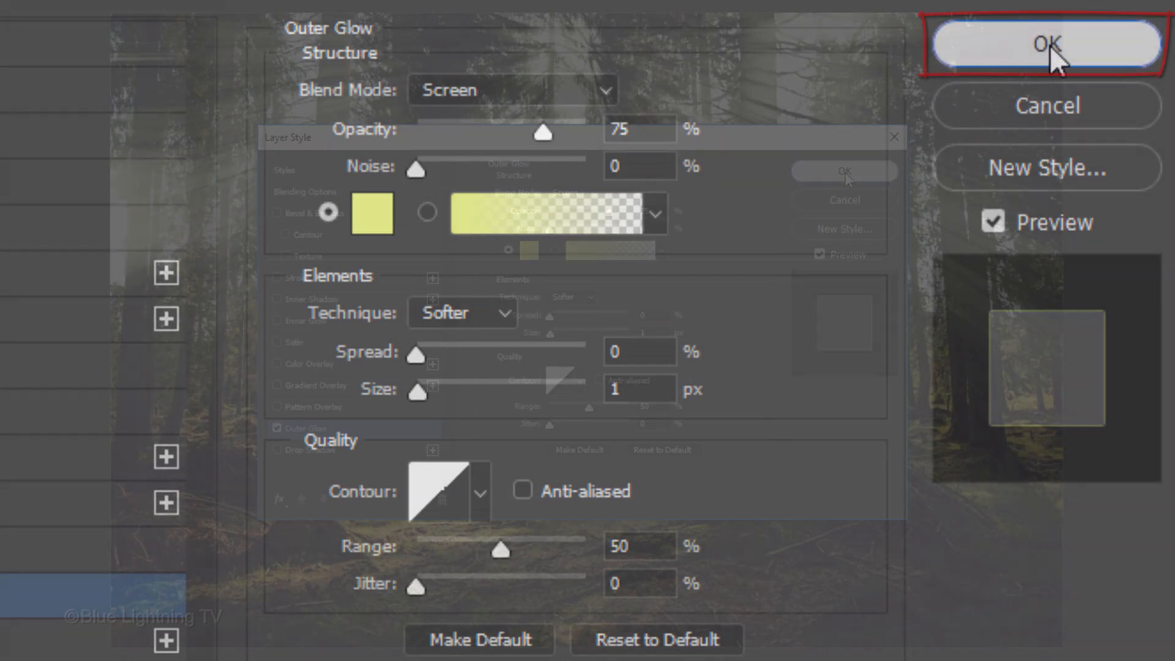
pyautogui.click(1044, 44)
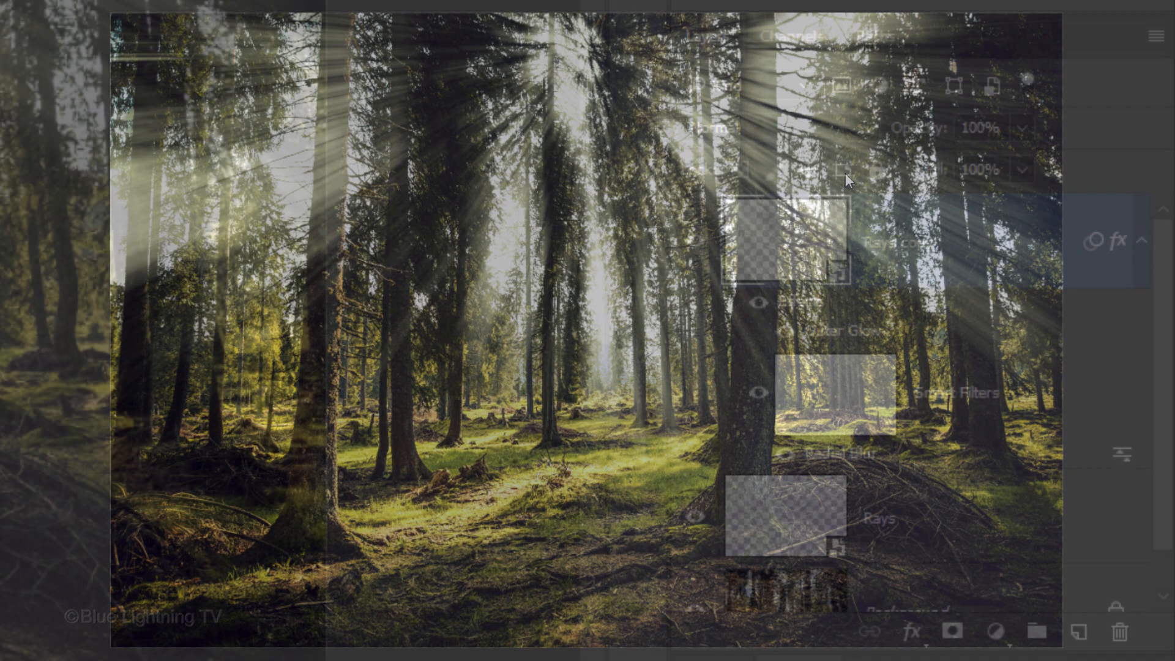
# Set the rays layer to Soft Light blend mode and duplicate it, zooming out to see the whole photo.
pyautogui.click(776, 127)
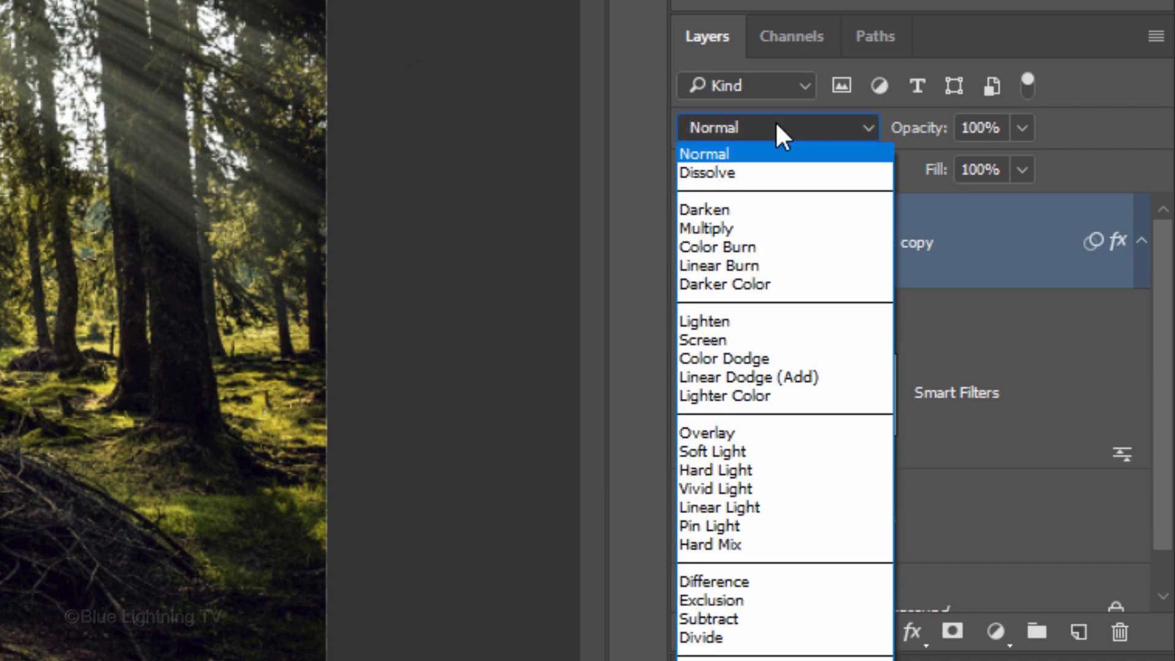
pyautogui.moveTo(712, 450)
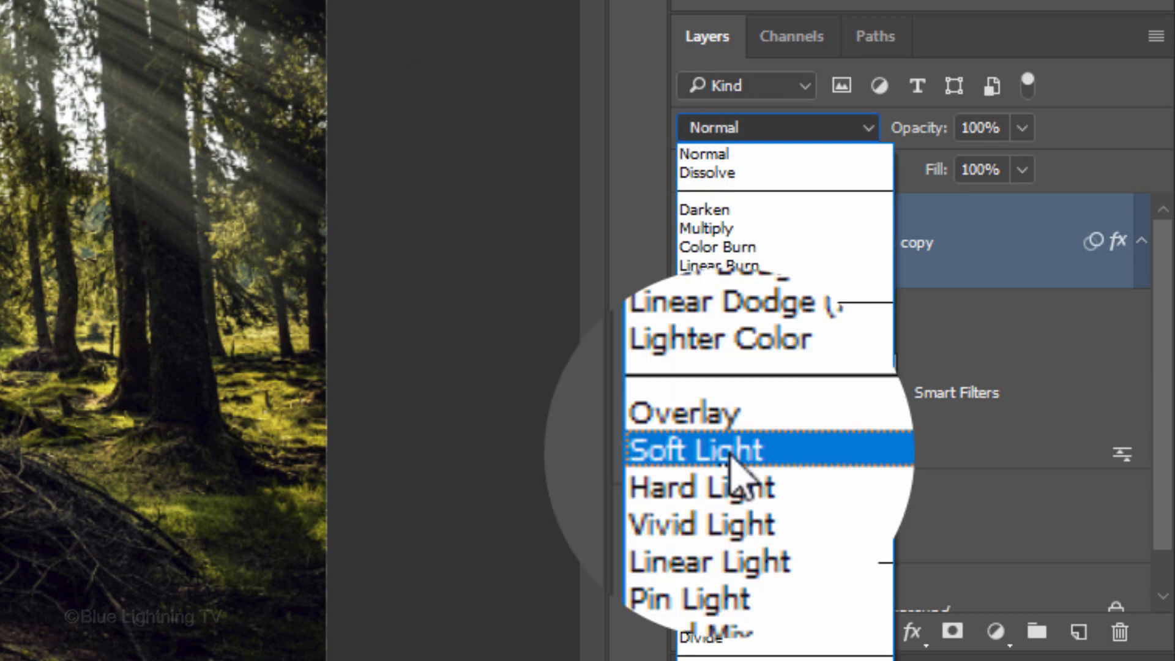
pyautogui.click(697, 450)
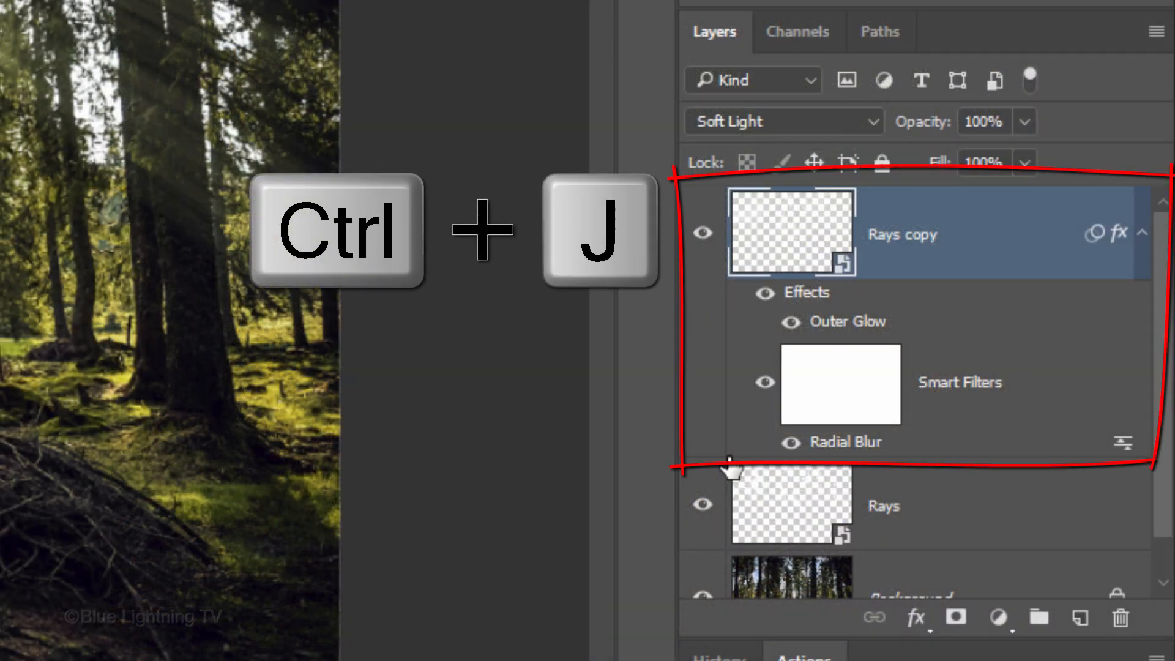
pyautogui.press('ctrl+j')
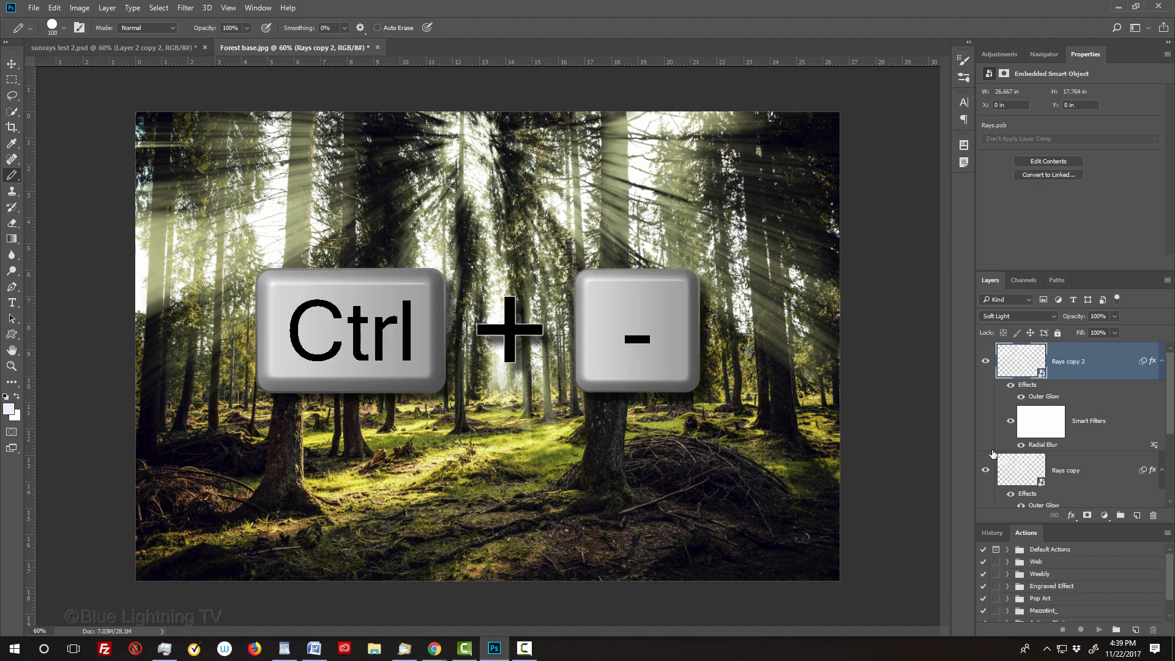
pyautogui.press('ctrl+minus')
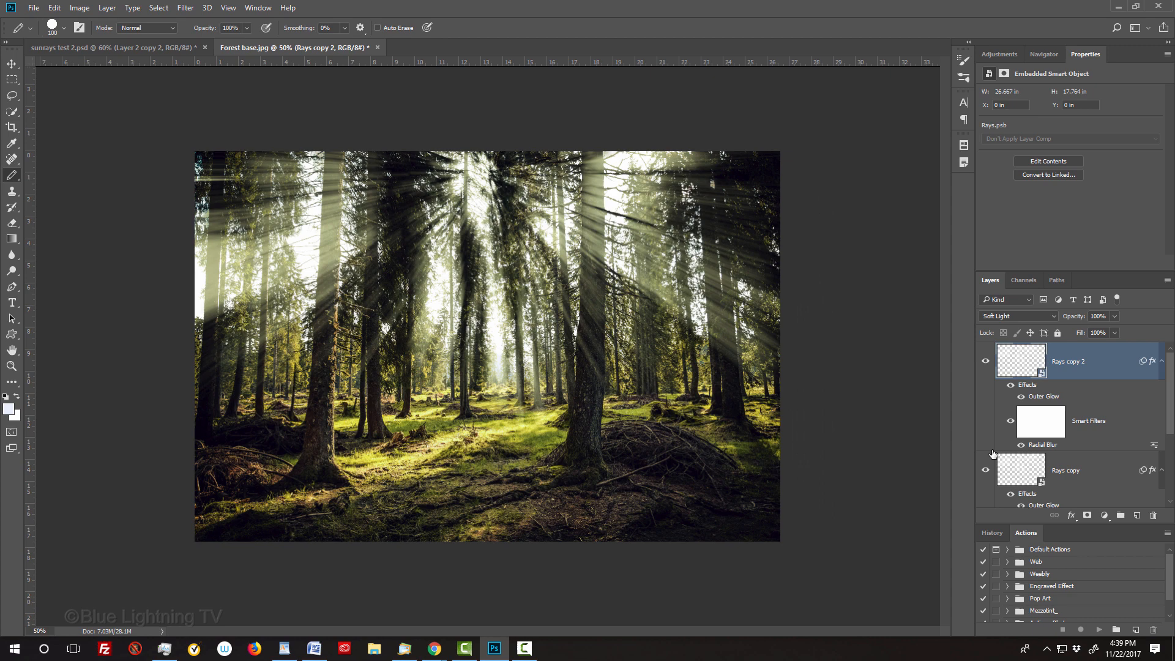
pyautogui.press('ctrl+t')
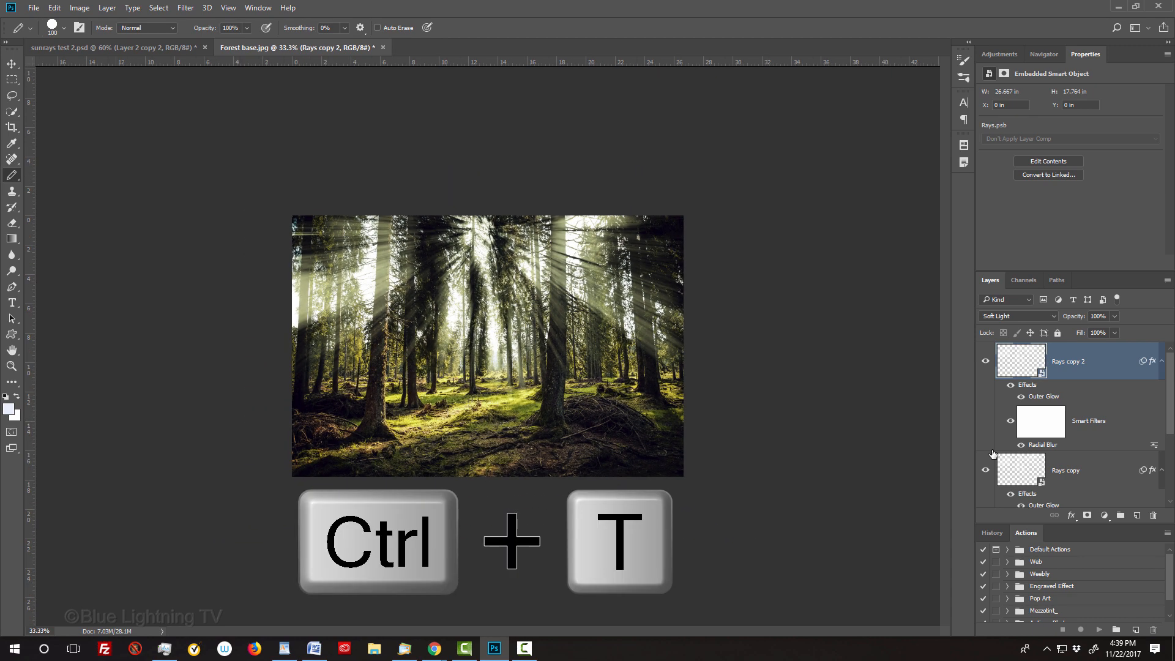
# Start a free transform on Rays copy 2, dismiss the Smart Filters notice and anchor it at the photo's centre.
pyautogui.press('ctrl+t')
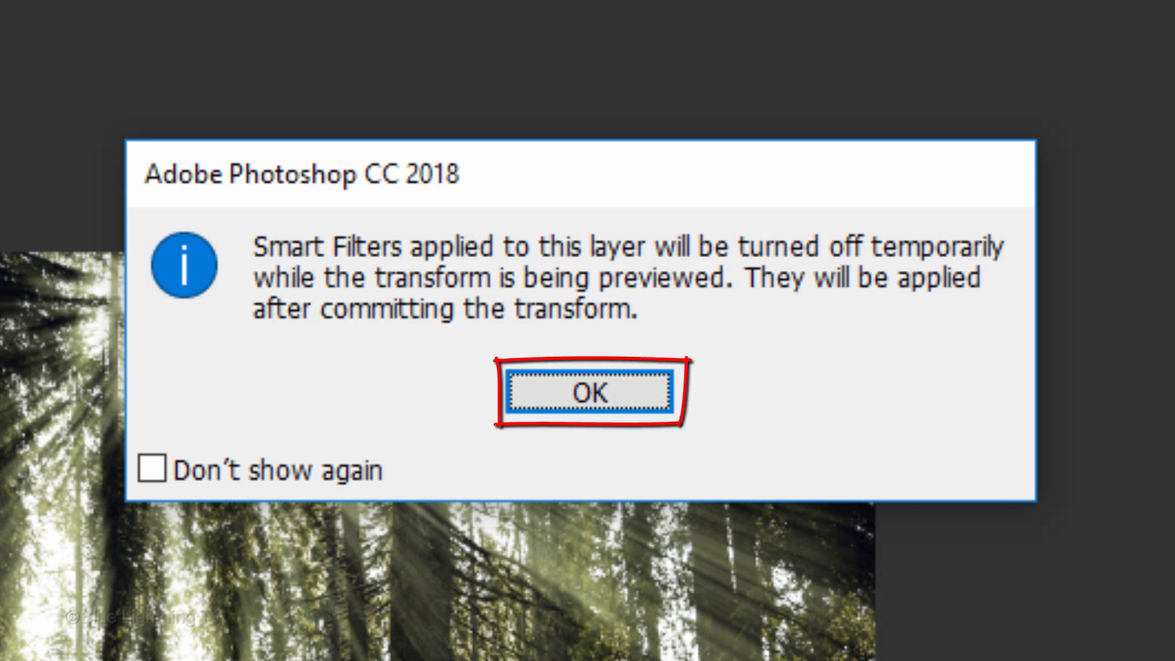
pyautogui.press('Enter')
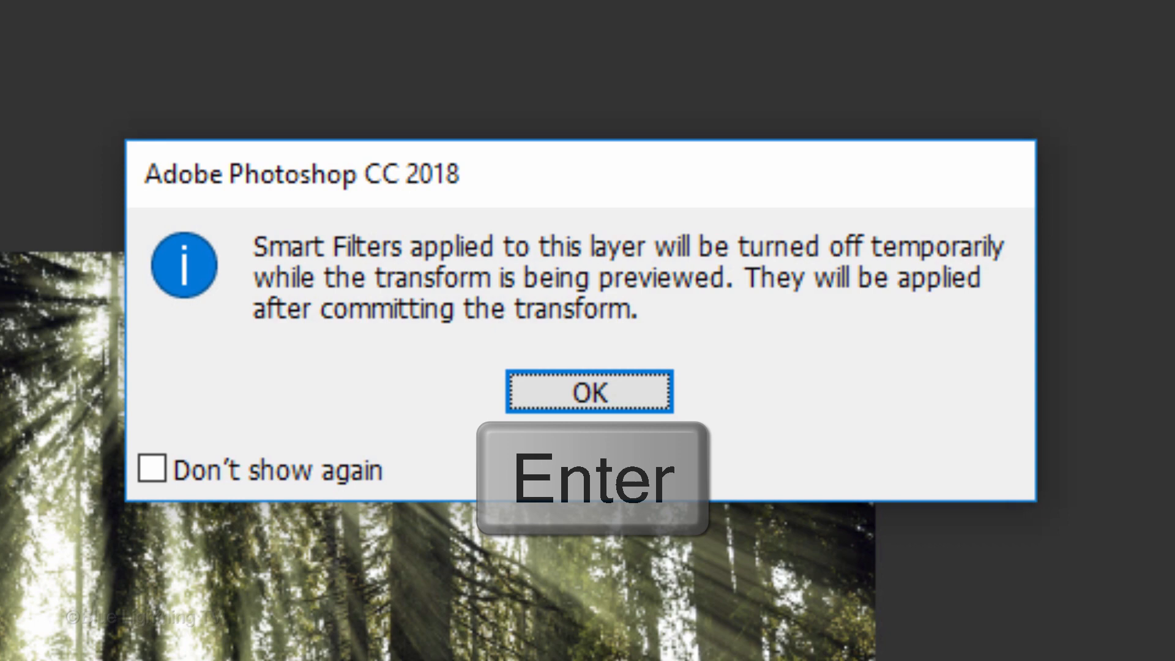
pyautogui.press('enter')
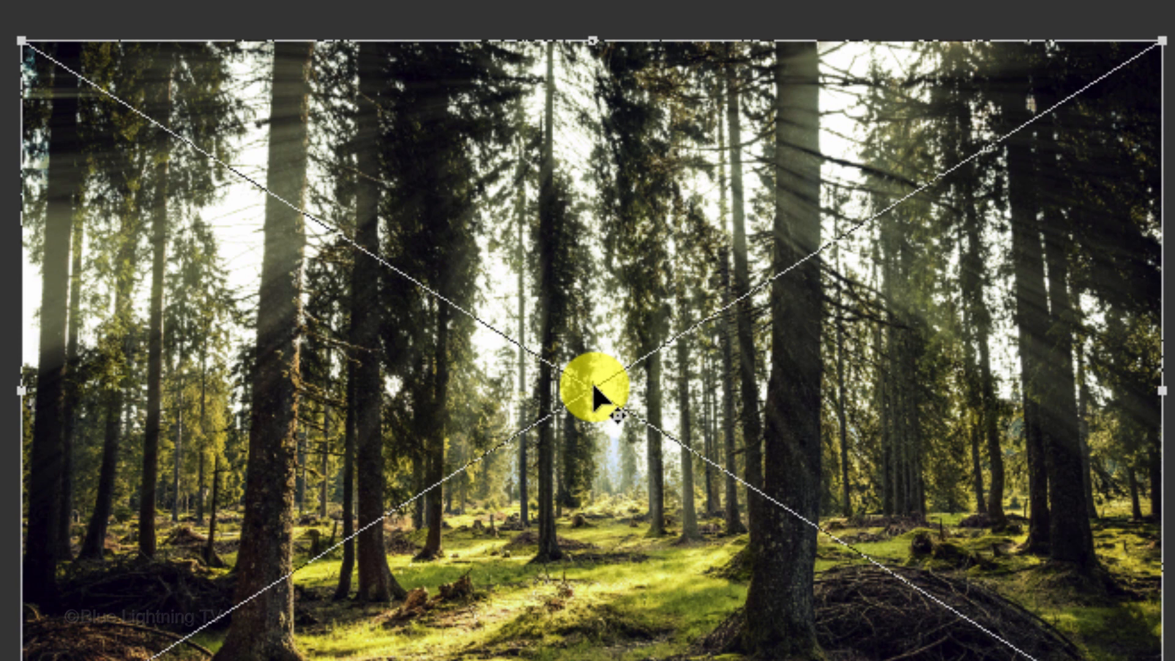
pyautogui.click(596, 388)
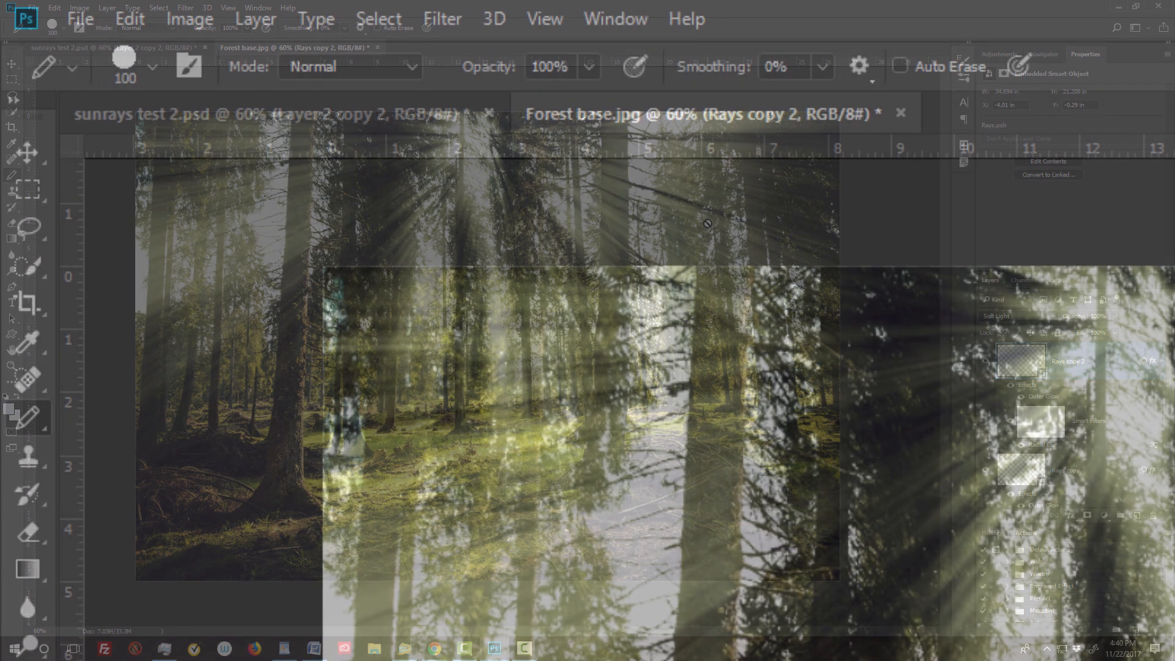
# Apply a 50-pixel Gaussian Blur smart filter to the Rays copy 2 layer.
pyautogui.click(442, 18)
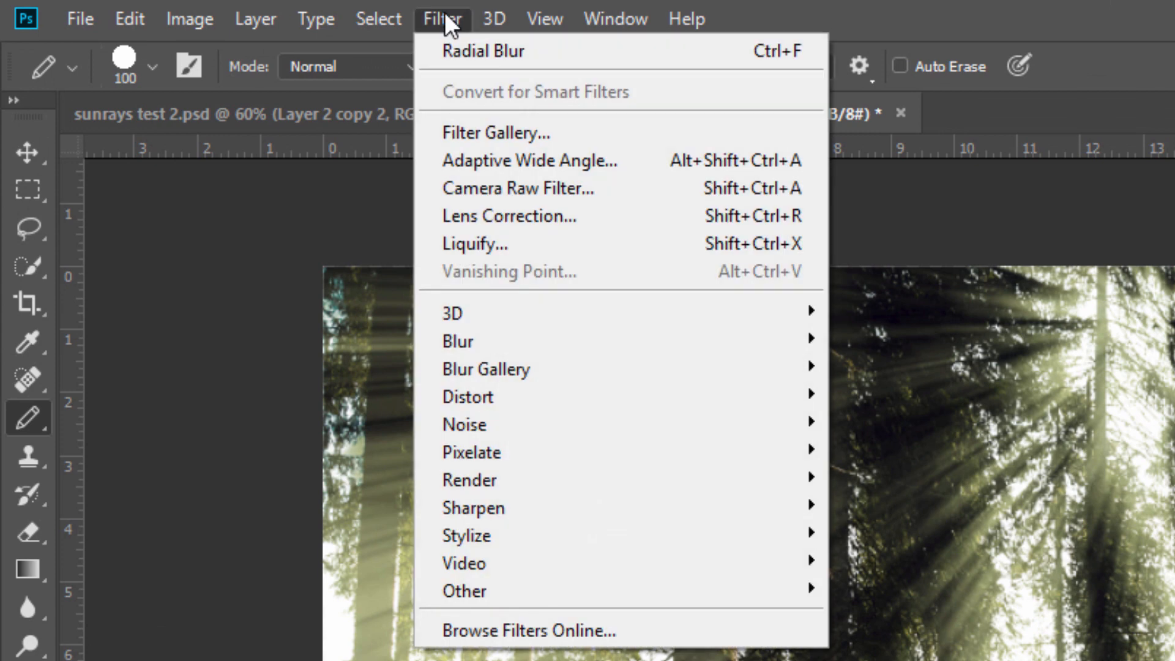
pyautogui.moveTo(456, 341)
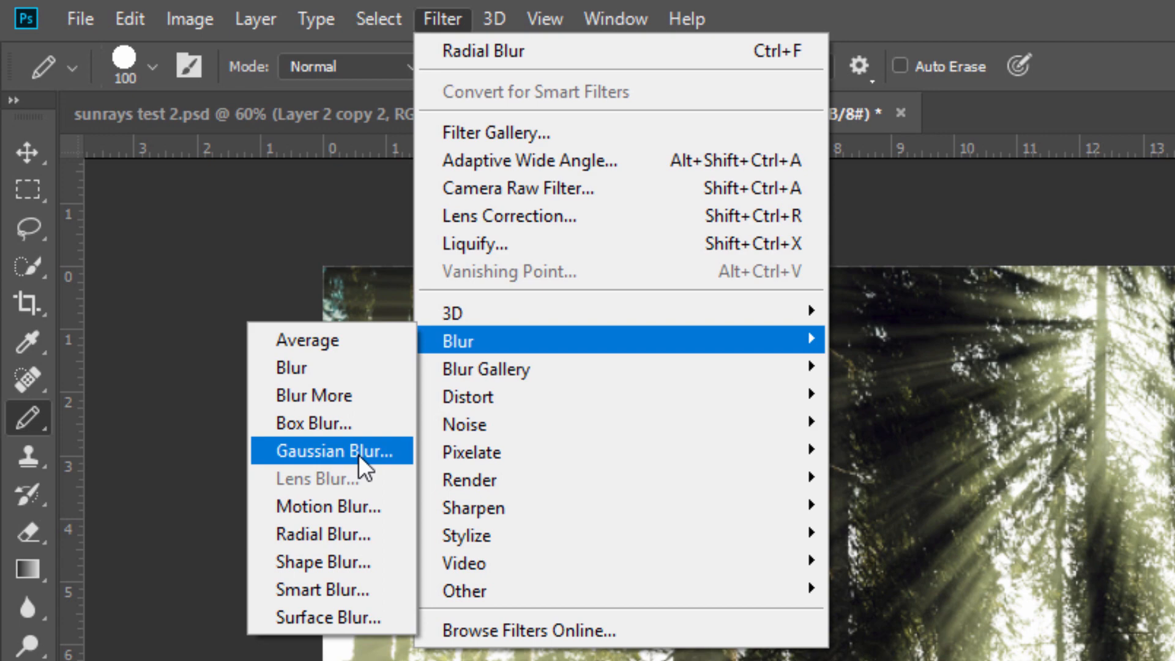
pyautogui.click(332, 450)
pyautogui.write('50')
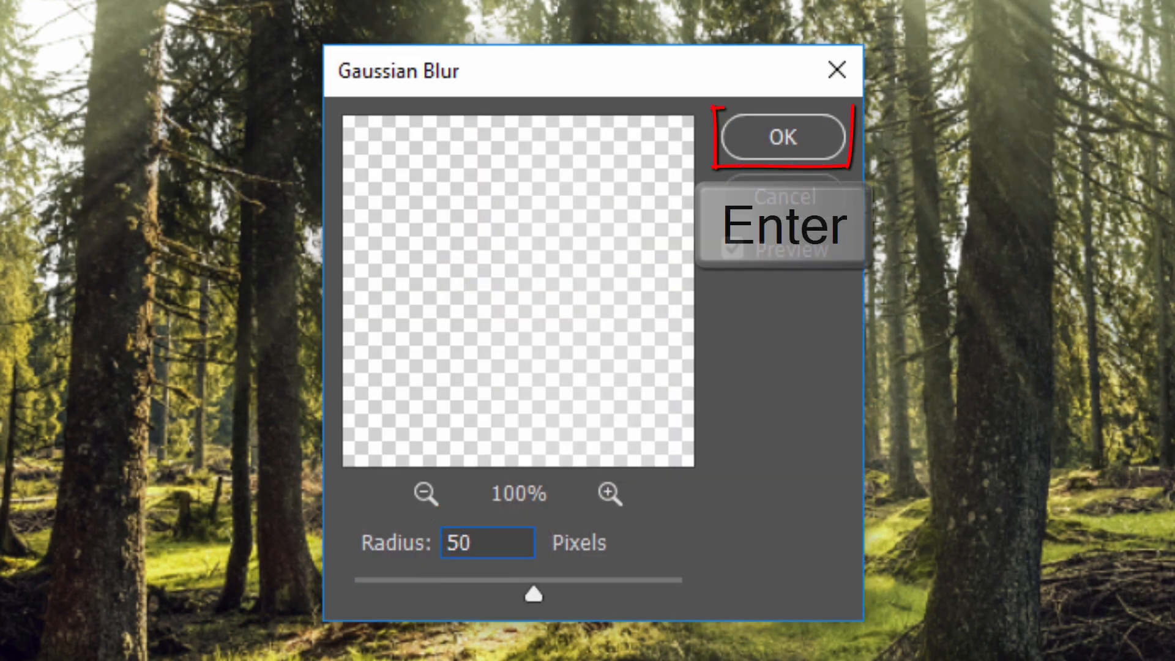
pyautogui.click(782, 138)
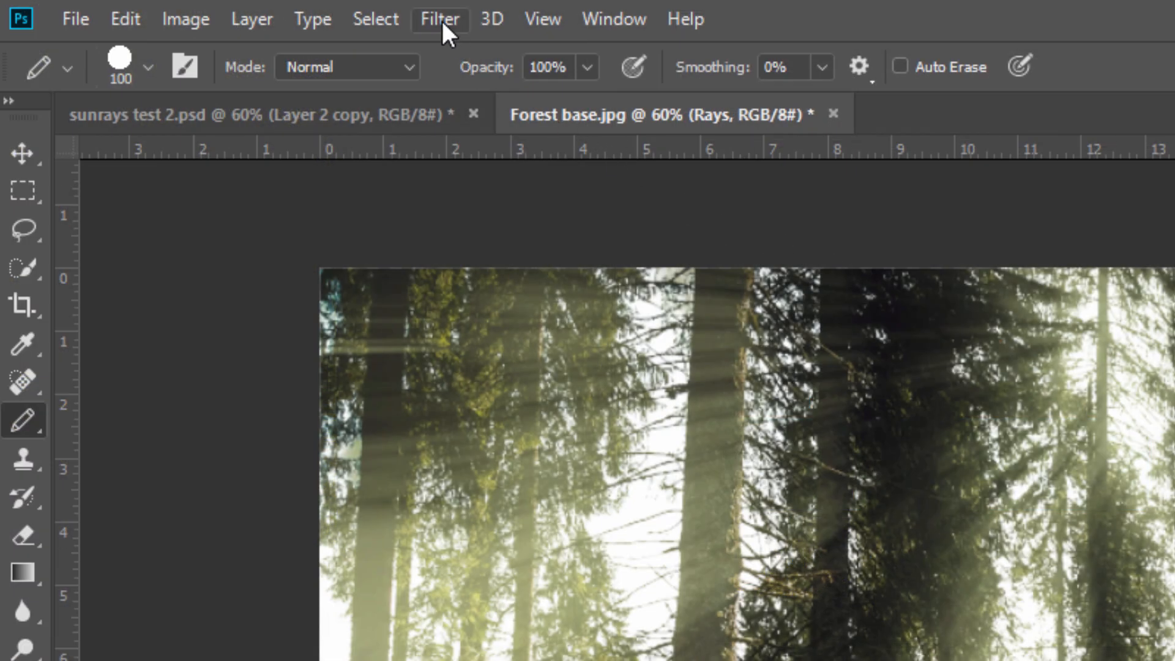
pyautogui.click(439, 19)
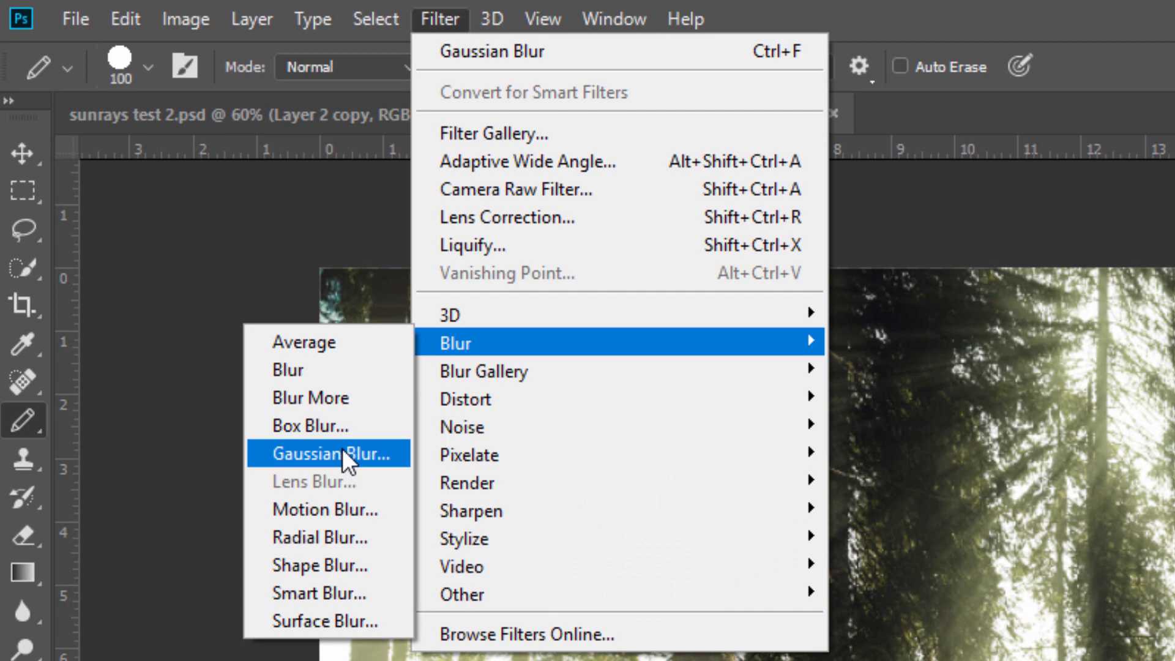
pyautogui.click(328, 453)
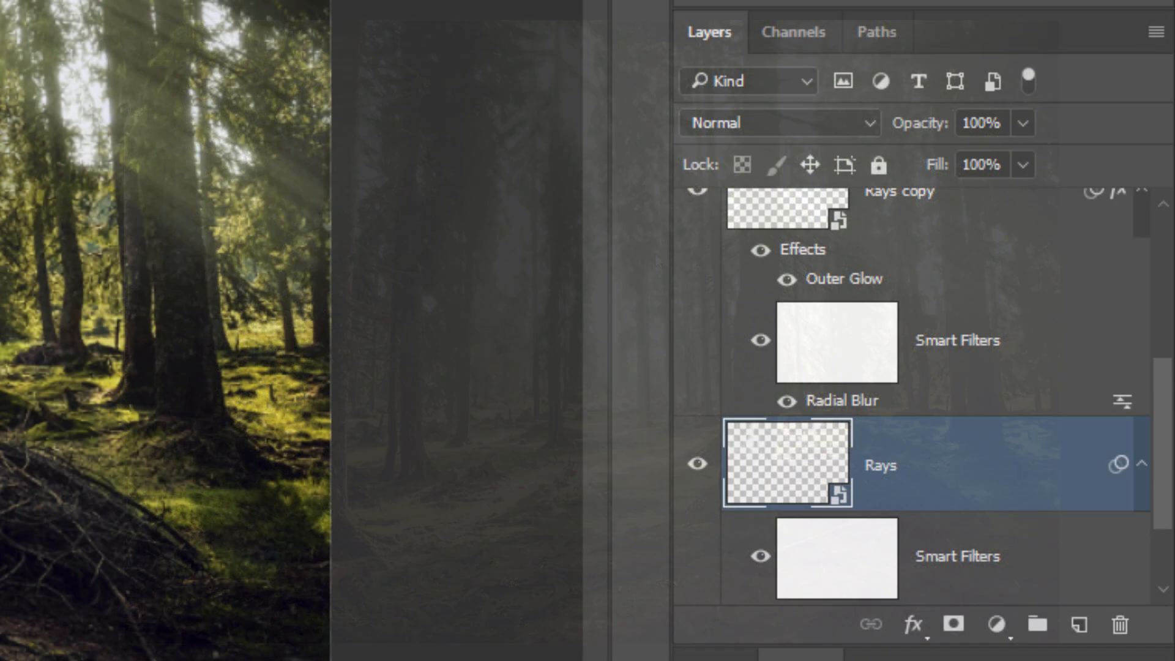
# Set the Rays copy 2 layer to Soft Light blend mode.
pyautogui.click(778, 122)
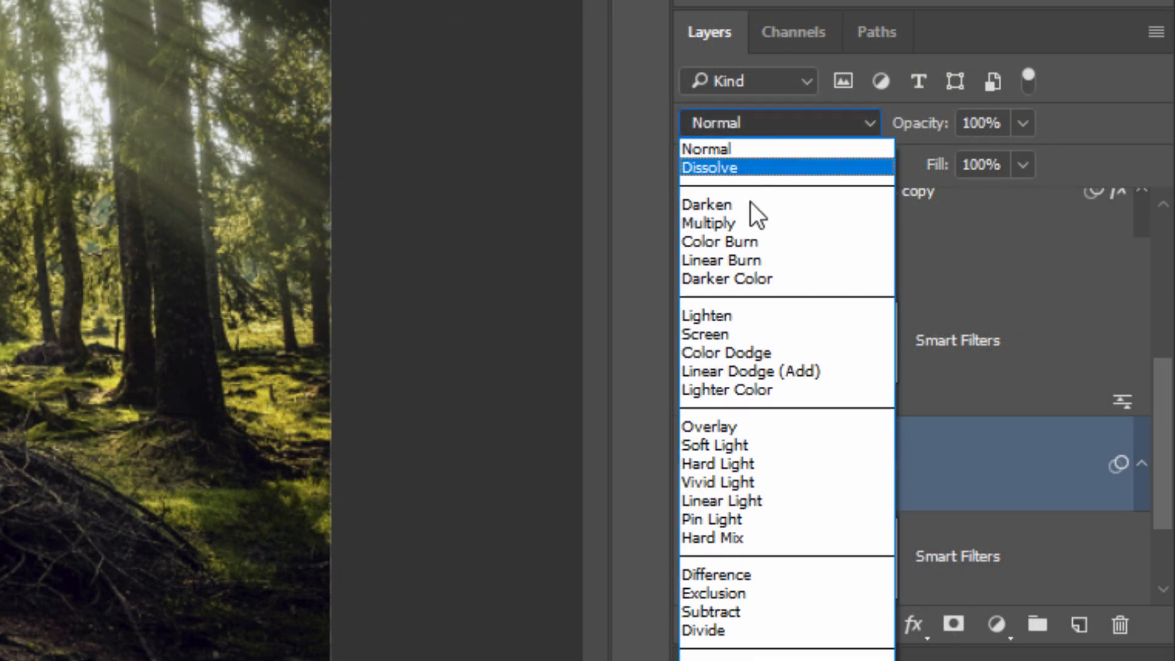
pyautogui.click(713, 444)
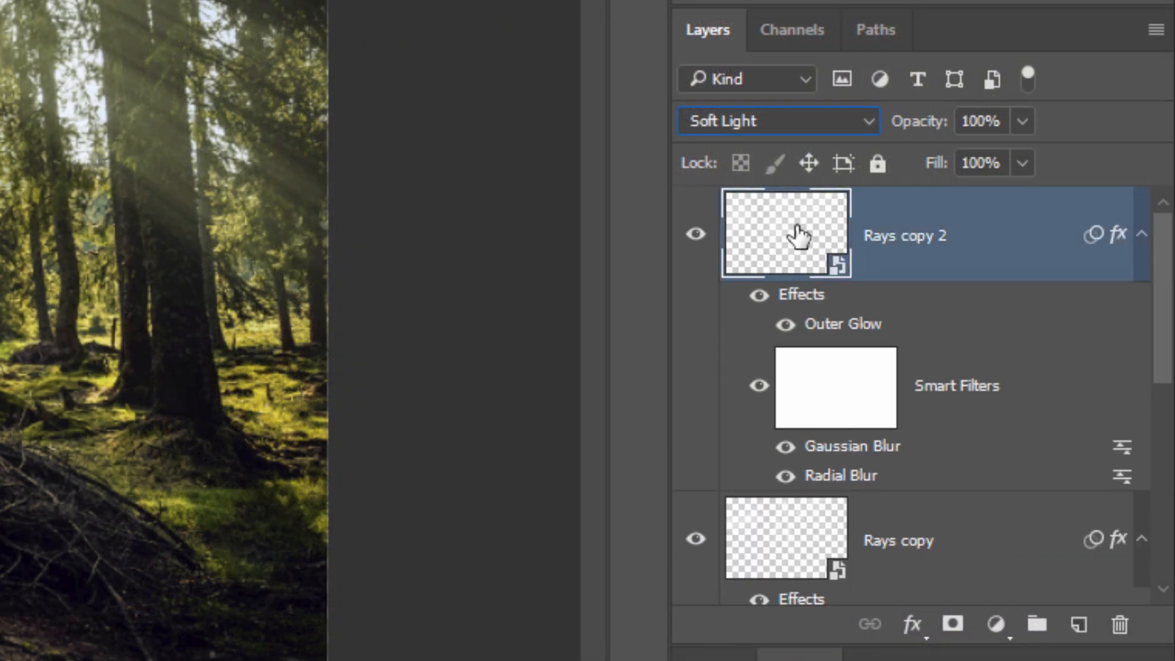
# Add a new layer above Rays copy 2 and stamp all visible content into it.
pyautogui.click(778, 121)
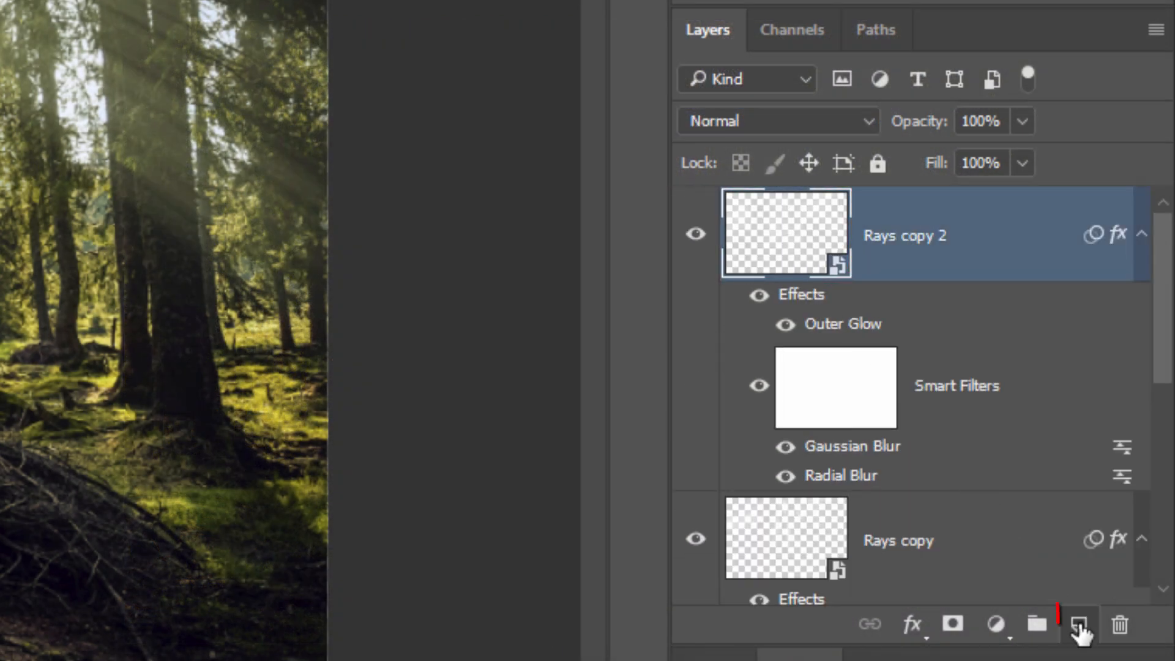
pyautogui.click(1079, 624)
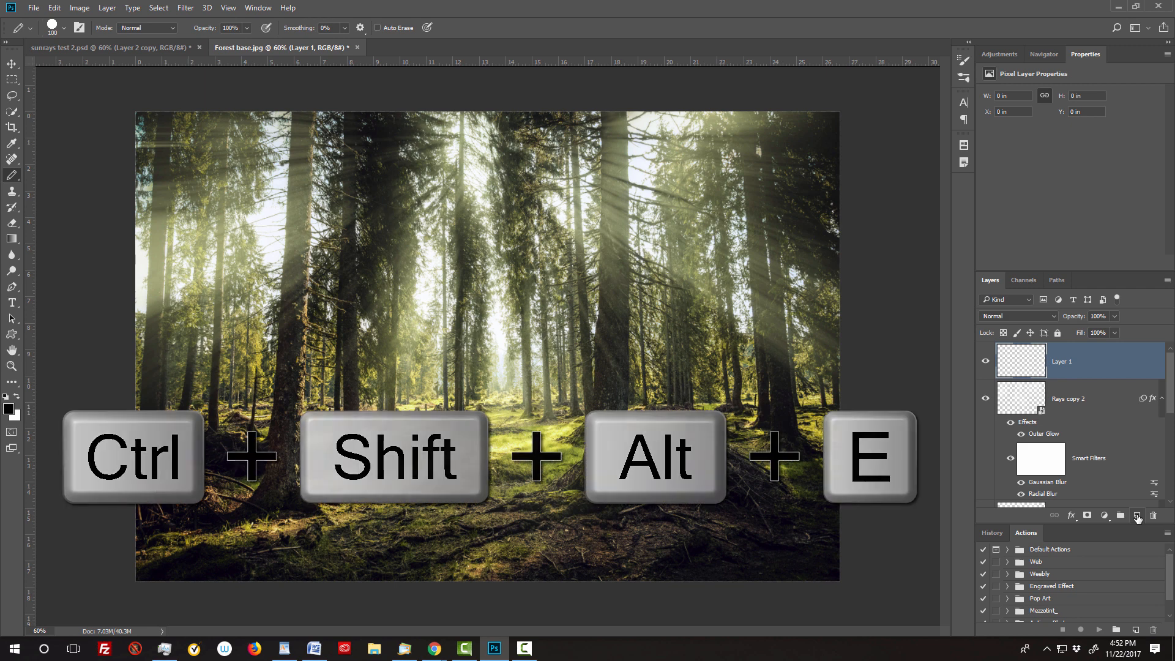
pyautogui.press('ctrl+shift+alt+e')
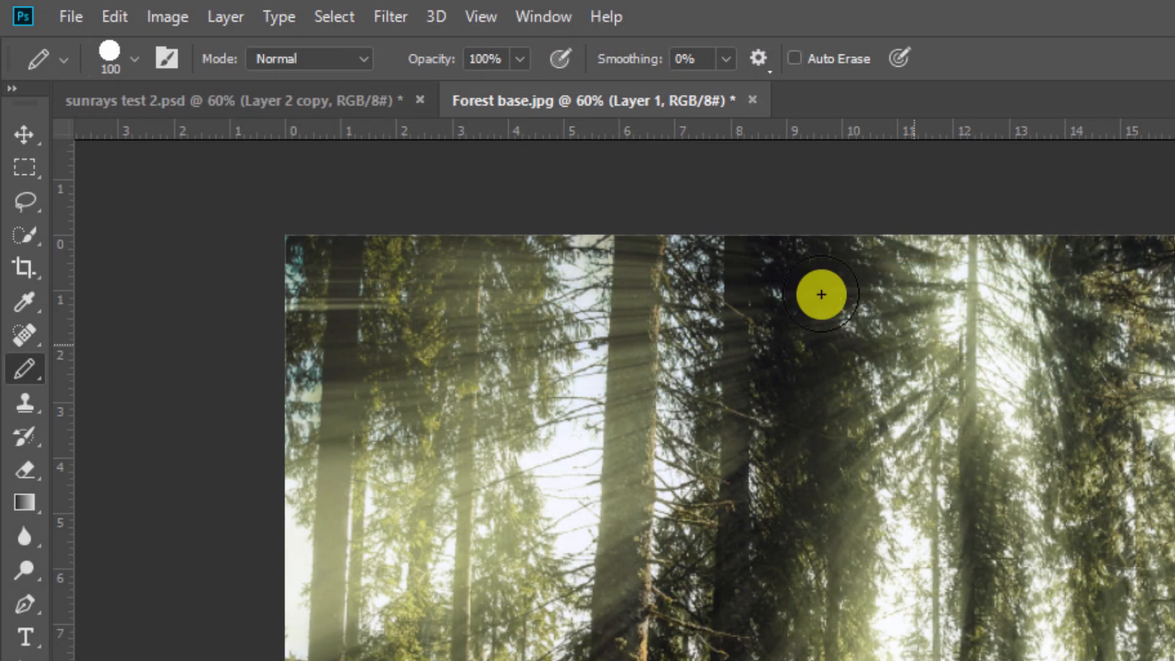
# Render a Lens Flare sun onto the merged layer via Filter > Render.
pyautogui.click(389, 15)
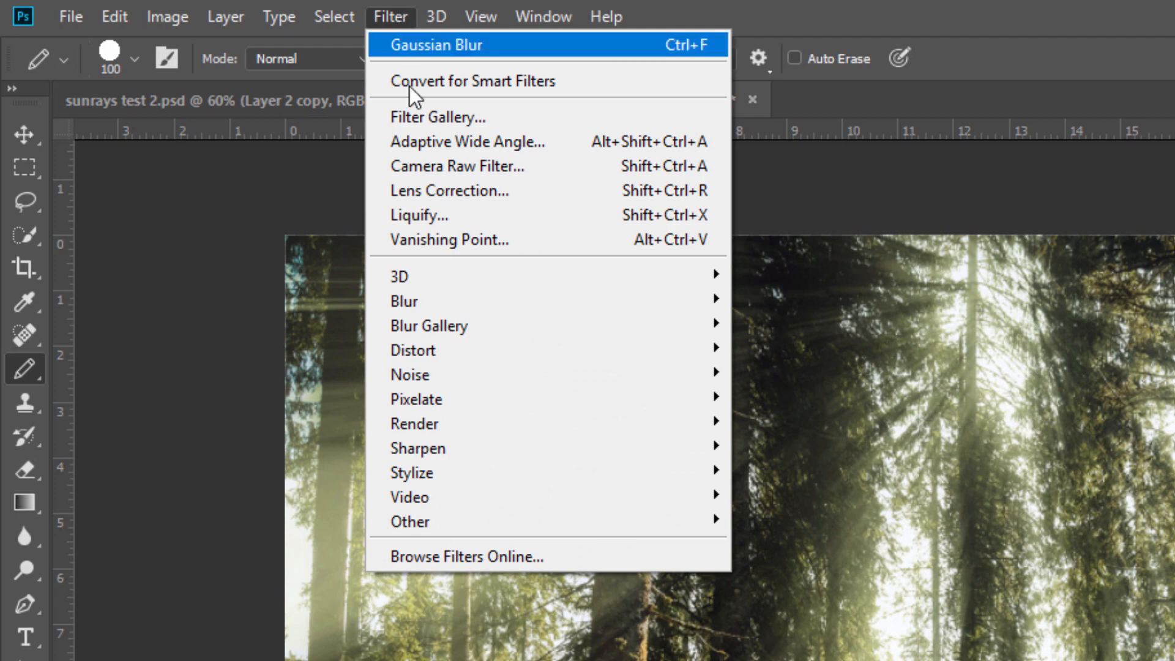
pyautogui.moveTo(412, 422)
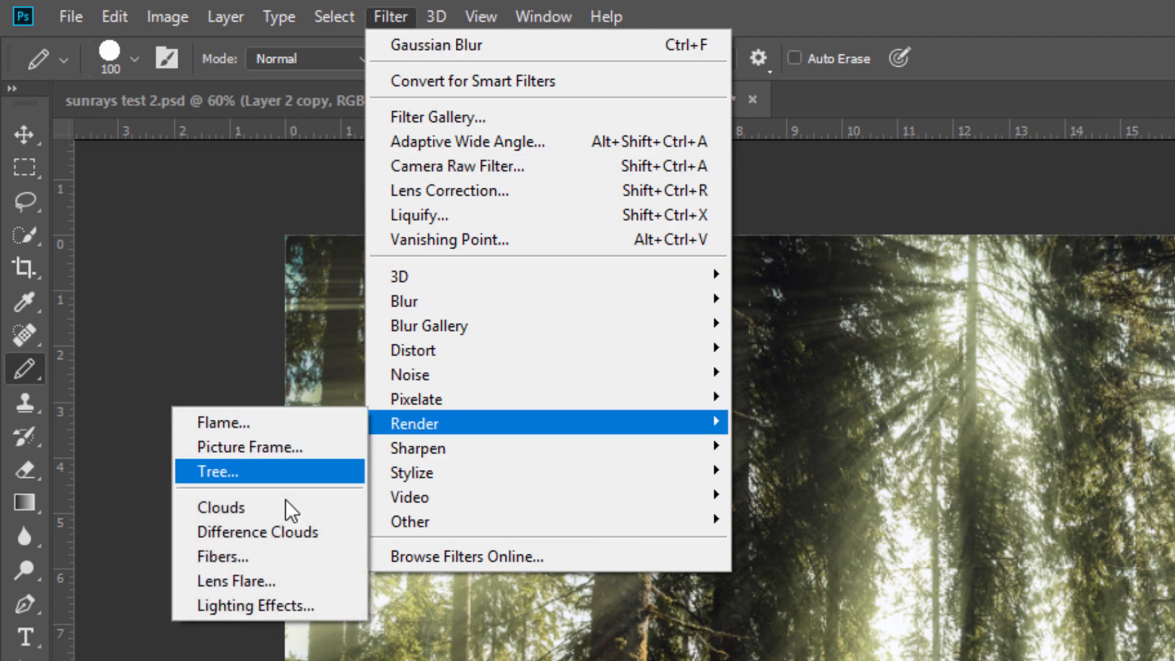
pyautogui.click(236, 580)
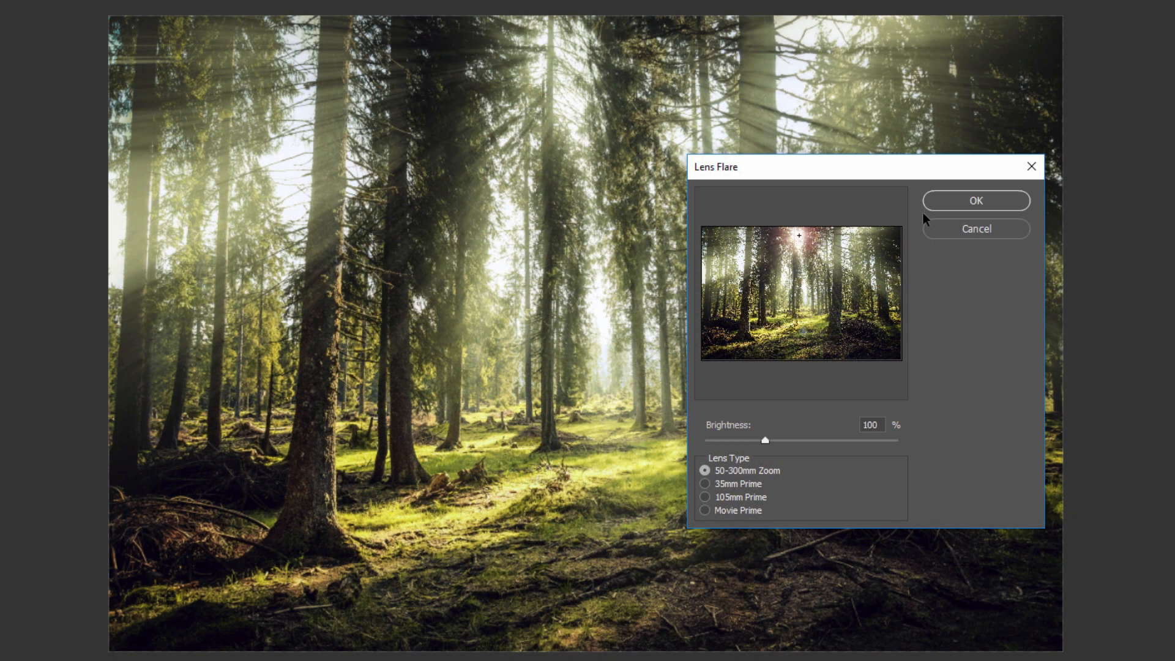
pyautogui.click(975, 200)
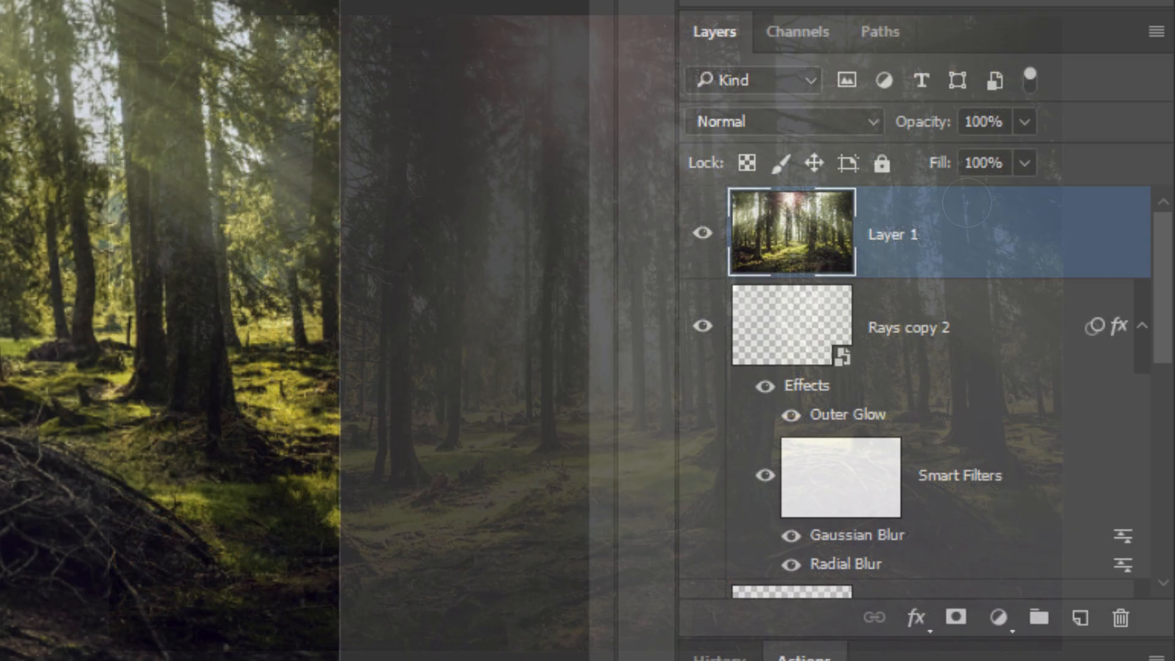
# Clear Layer 1's pixels and fill the layer with black.
pyautogui.press('Delete')
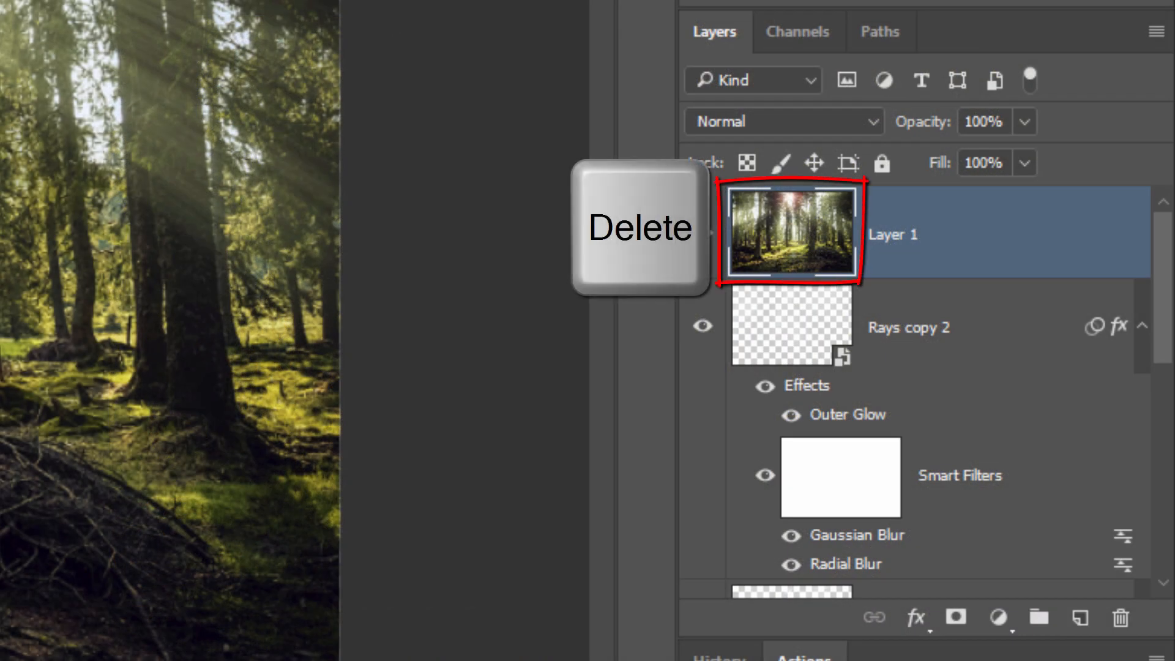
pyautogui.press('Delete')
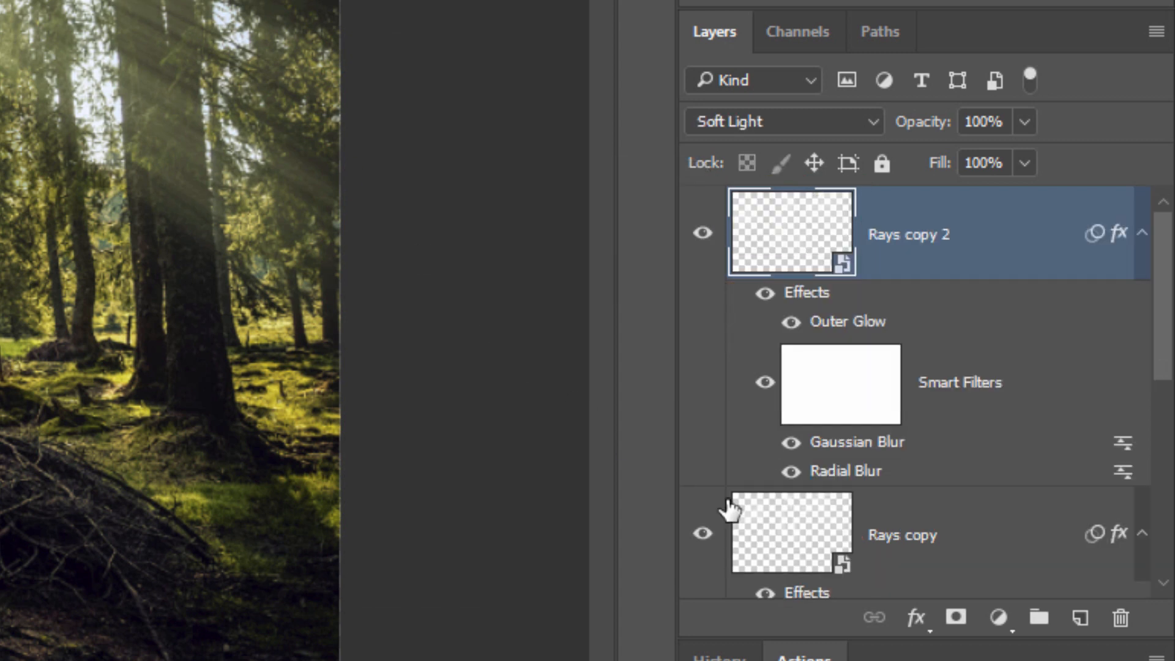
pyautogui.click(1078, 618)
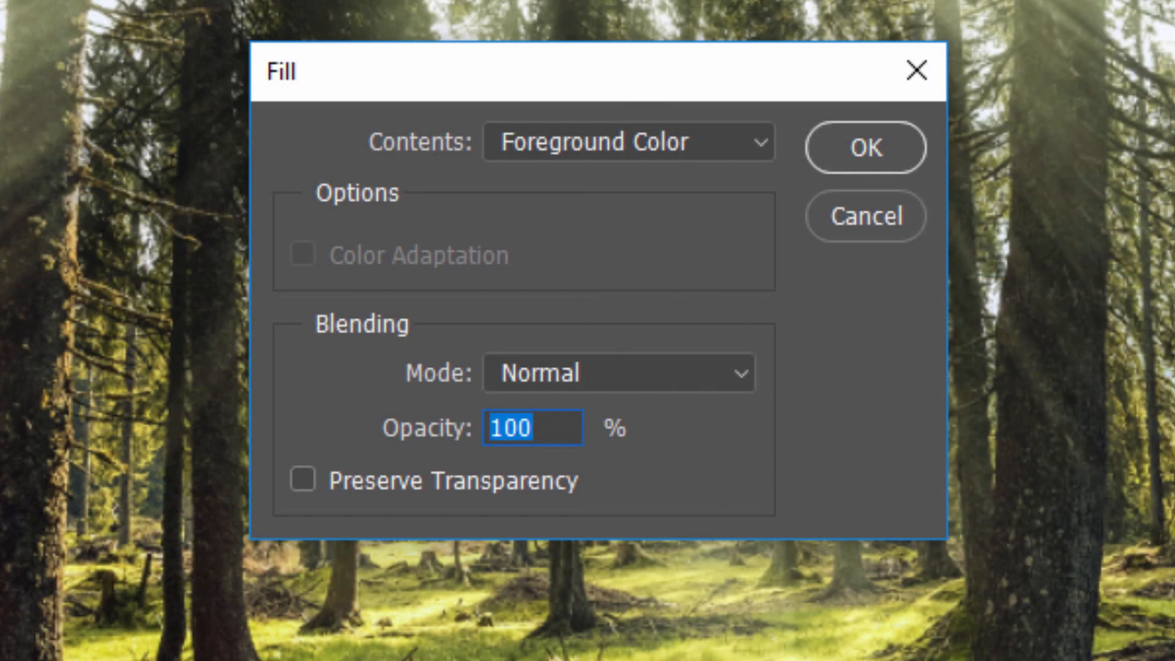
pyautogui.click(626, 142)
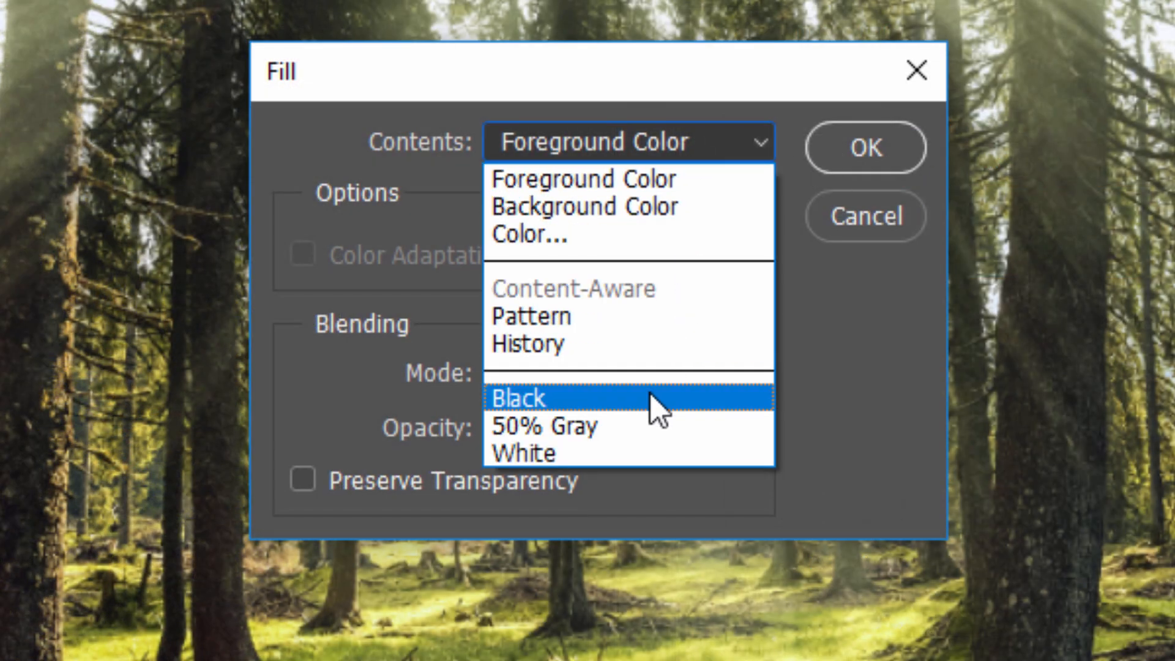
pyautogui.click(519, 398)
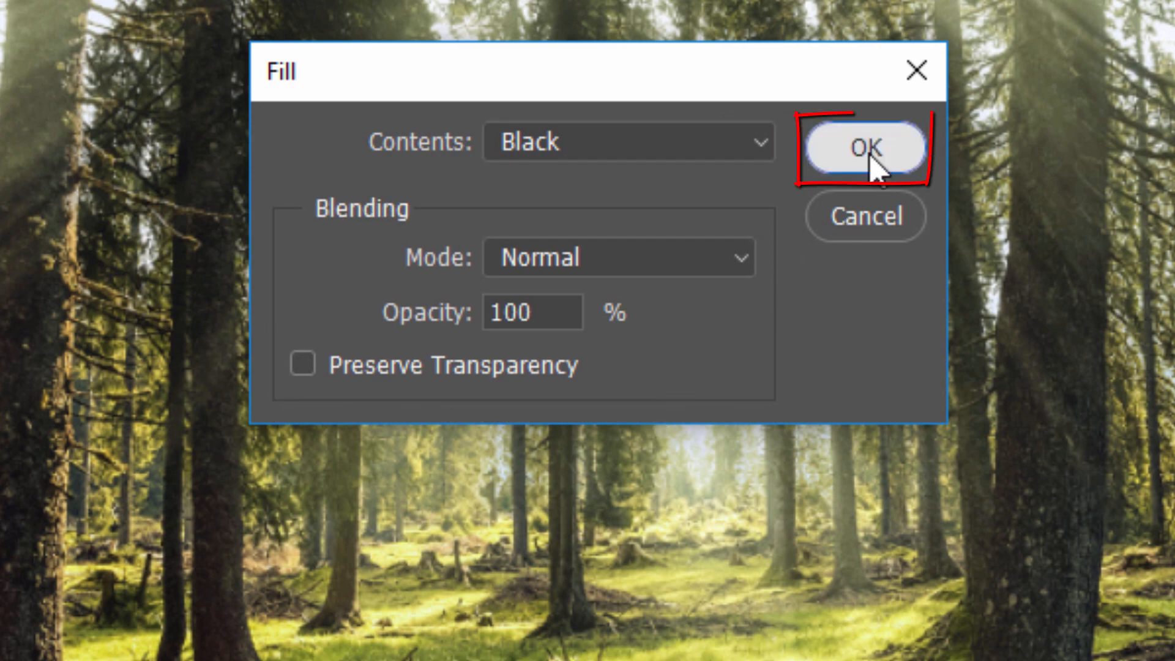
pyautogui.click(866, 147)
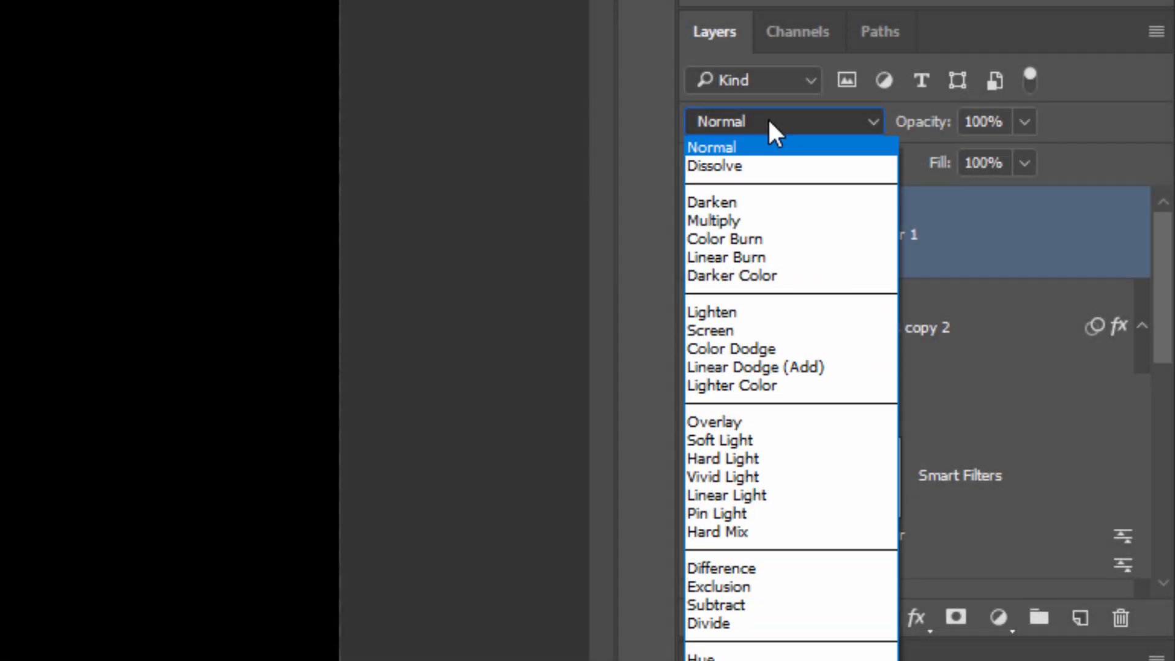
pyautogui.moveTo(689, 331)
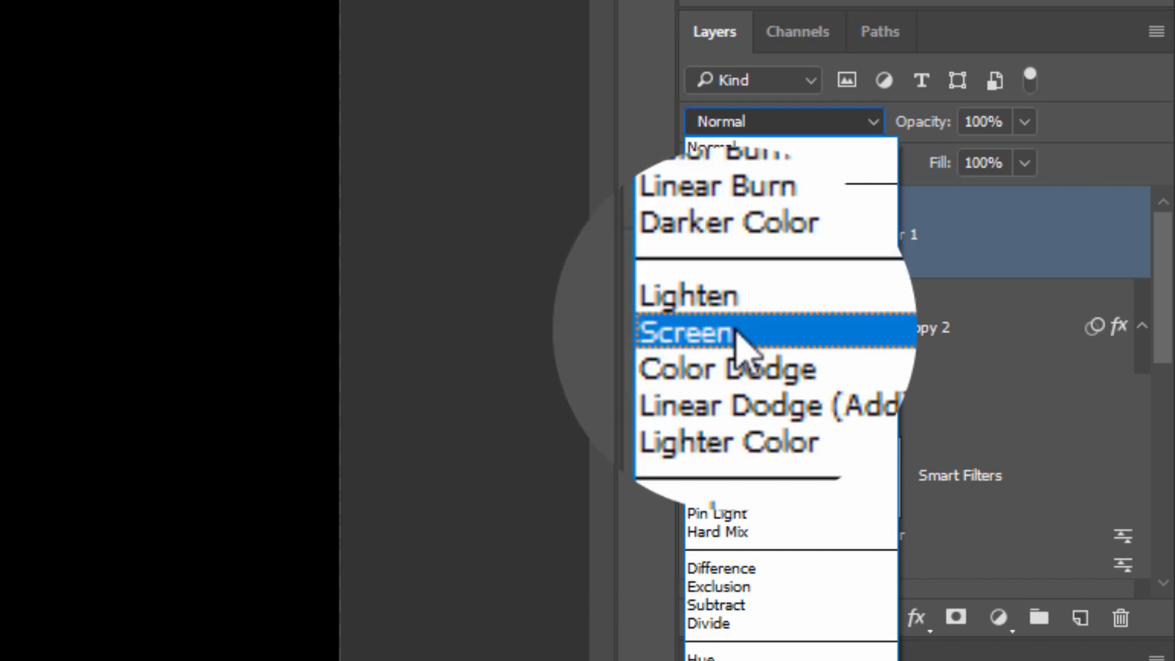
# Blend the black flare layer in Screen mode so only its light shows.
pyautogui.click(682, 331)
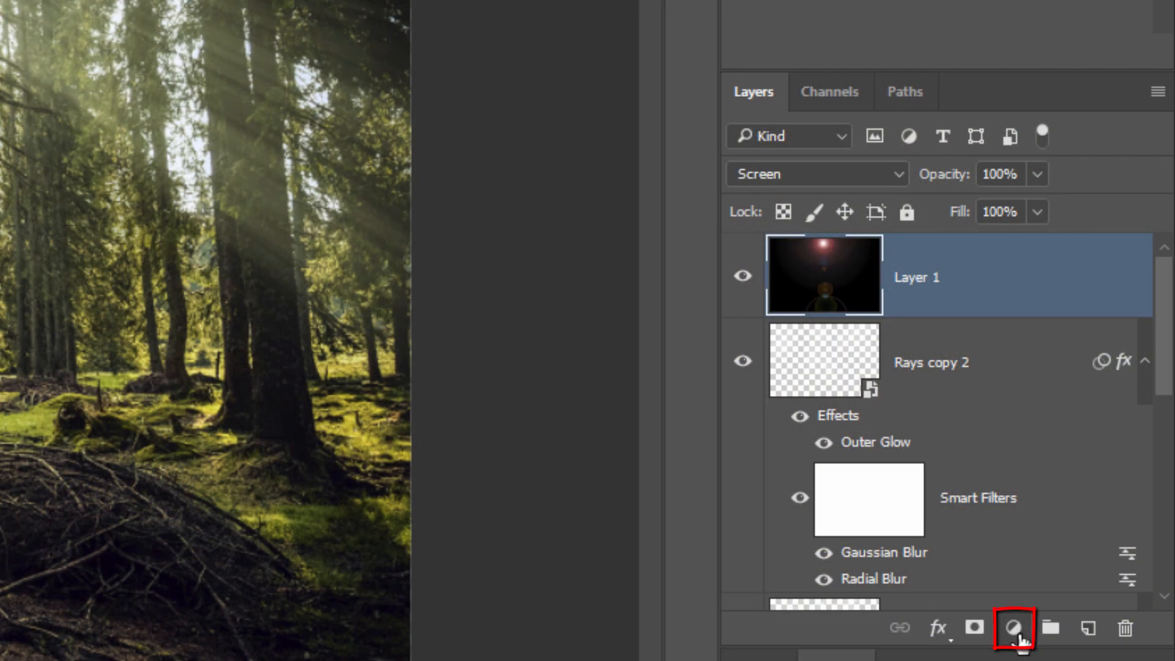
# Add a Hue/Saturation adjustment layer clipped to the flare layer.
pyautogui.click(1013, 628)
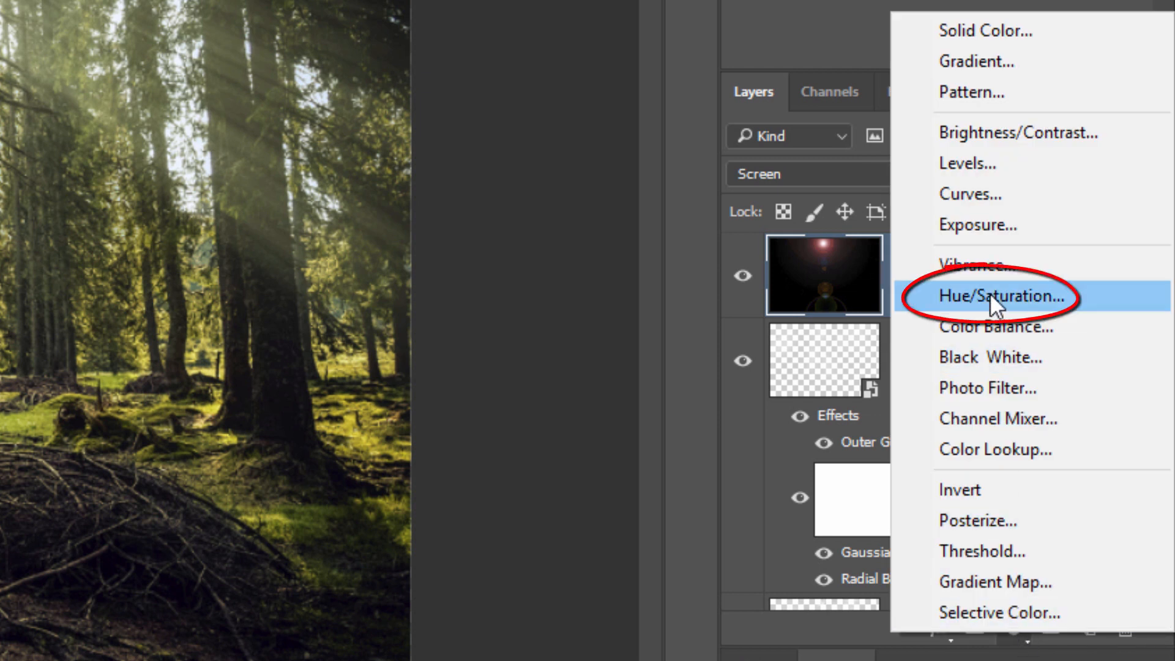
pyautogui.click(996, 296)
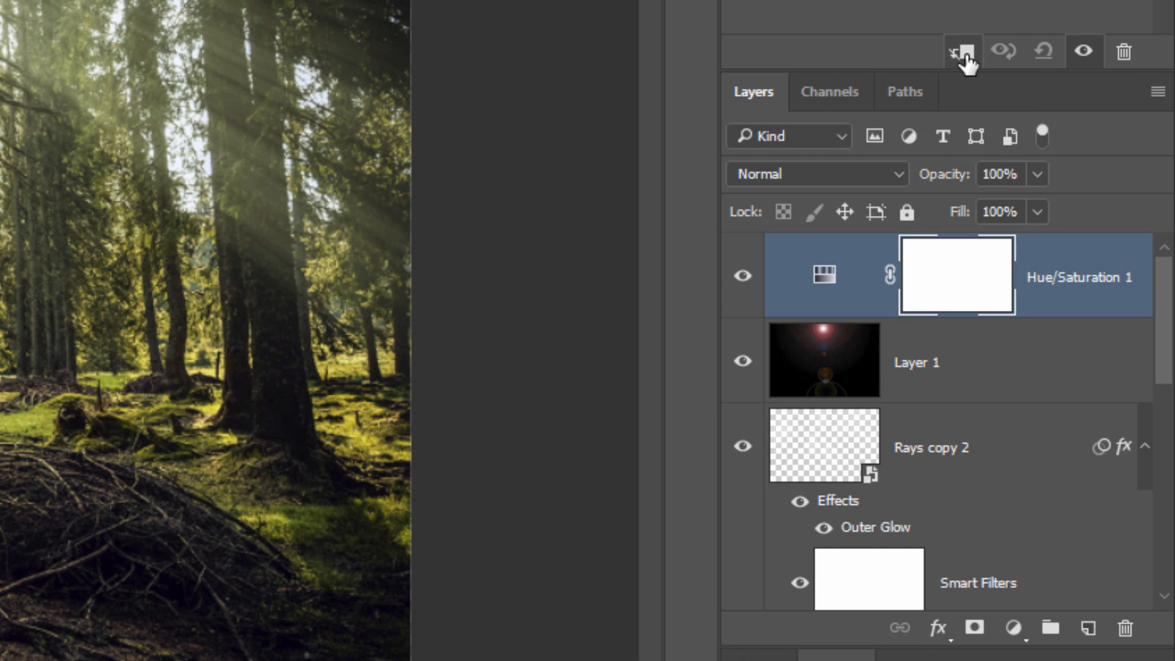
pyautogui.press('ctrl+alt+g')
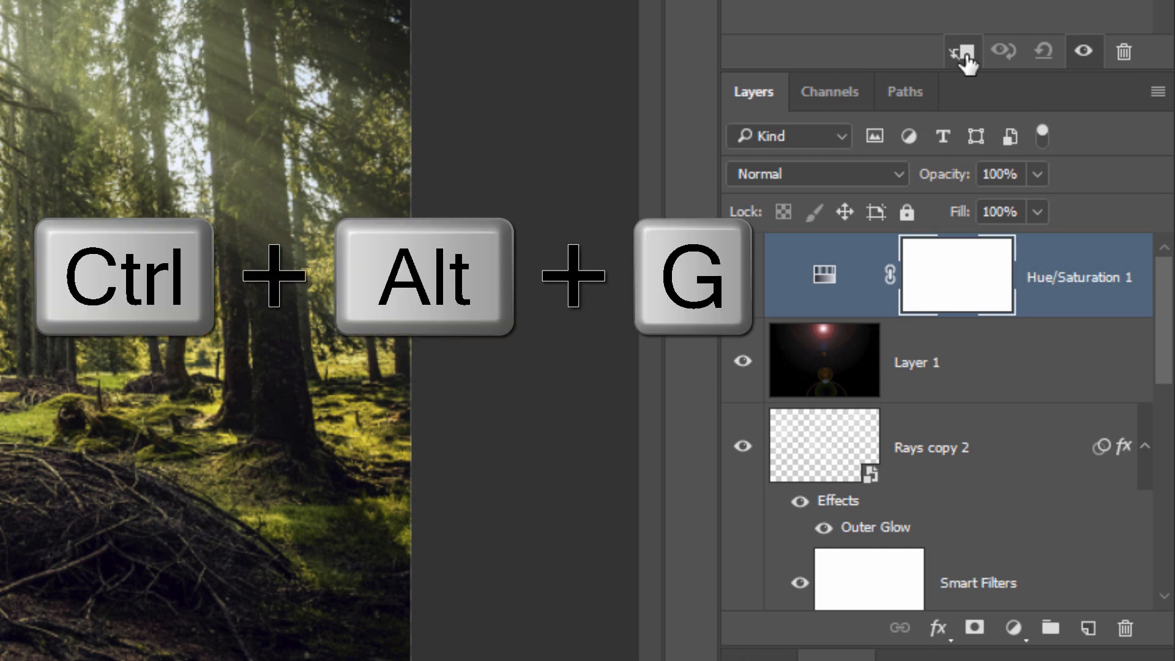
pyautogui.press('ctrl+alt+g')
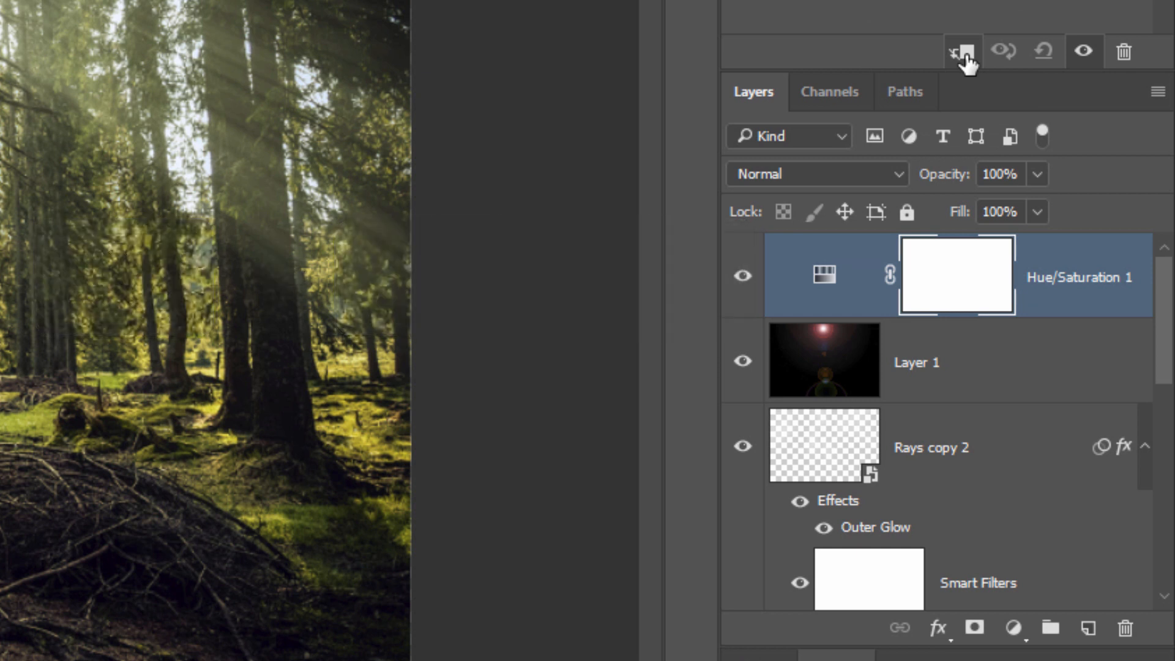
# Turn on Colorize in Properties to tint the flare a single colour.
pyautogui.click(962, 51)
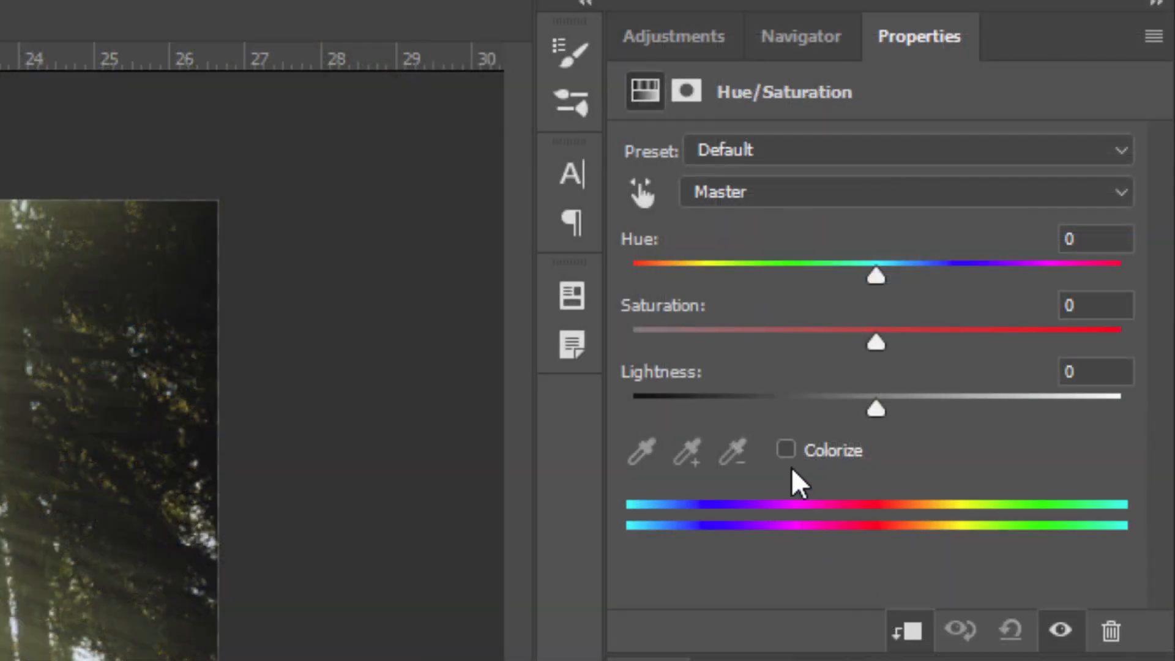
pyautogui.click(786, 450)
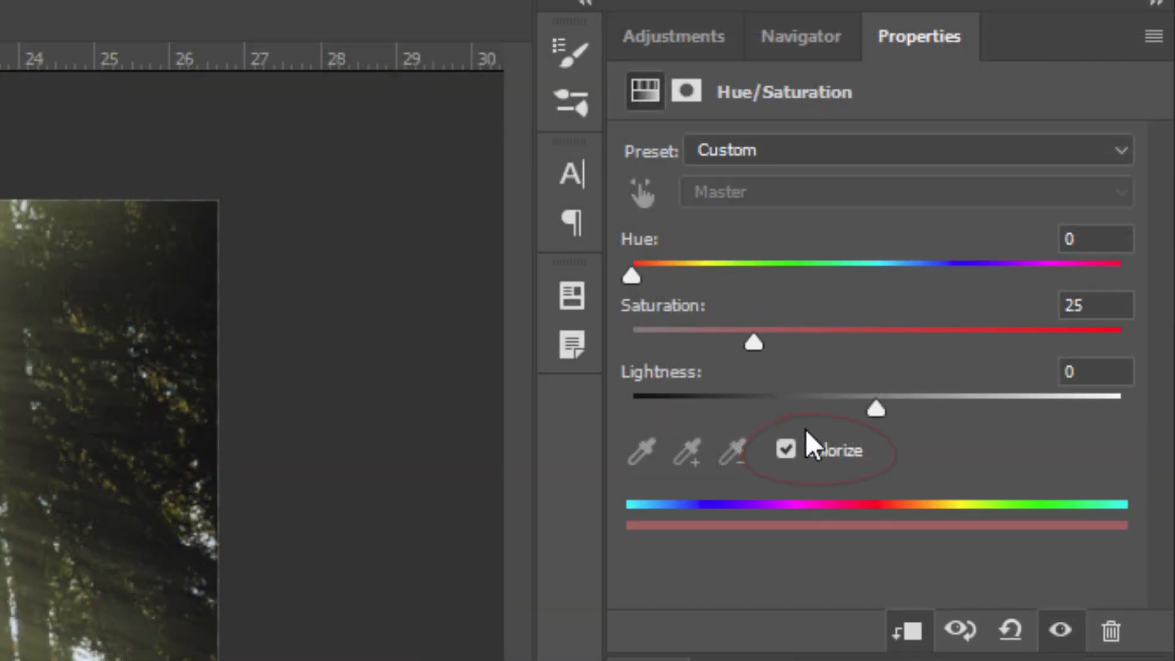